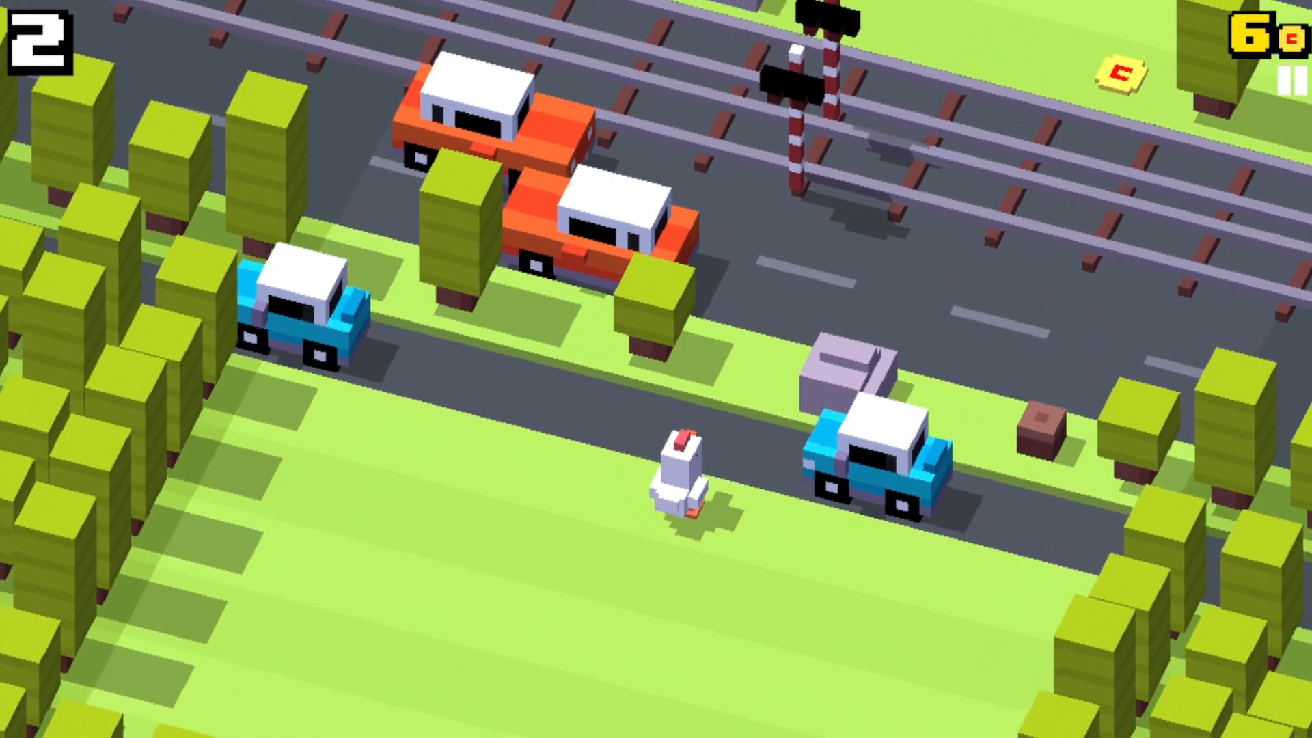
- Hop the chicken across roads and logs for two runs, restarting after the first death
left_click(685, 469)
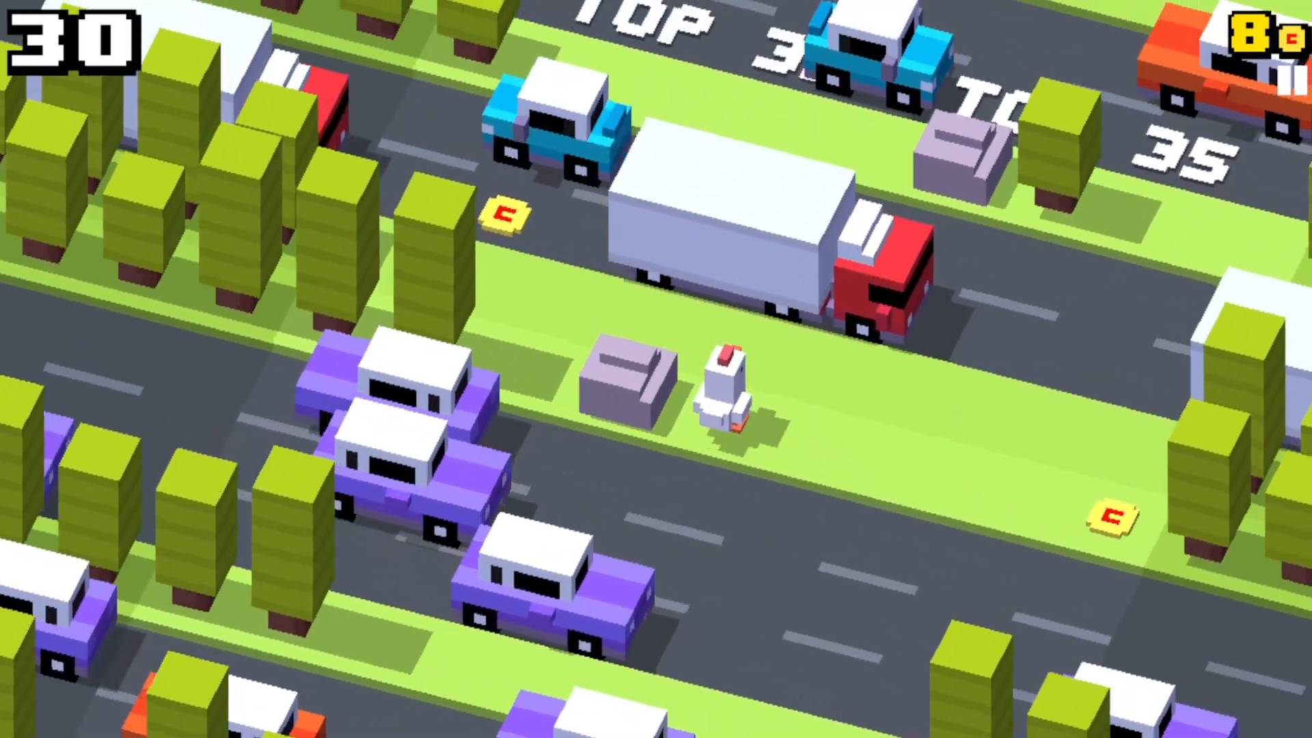
left_click(728, 393)
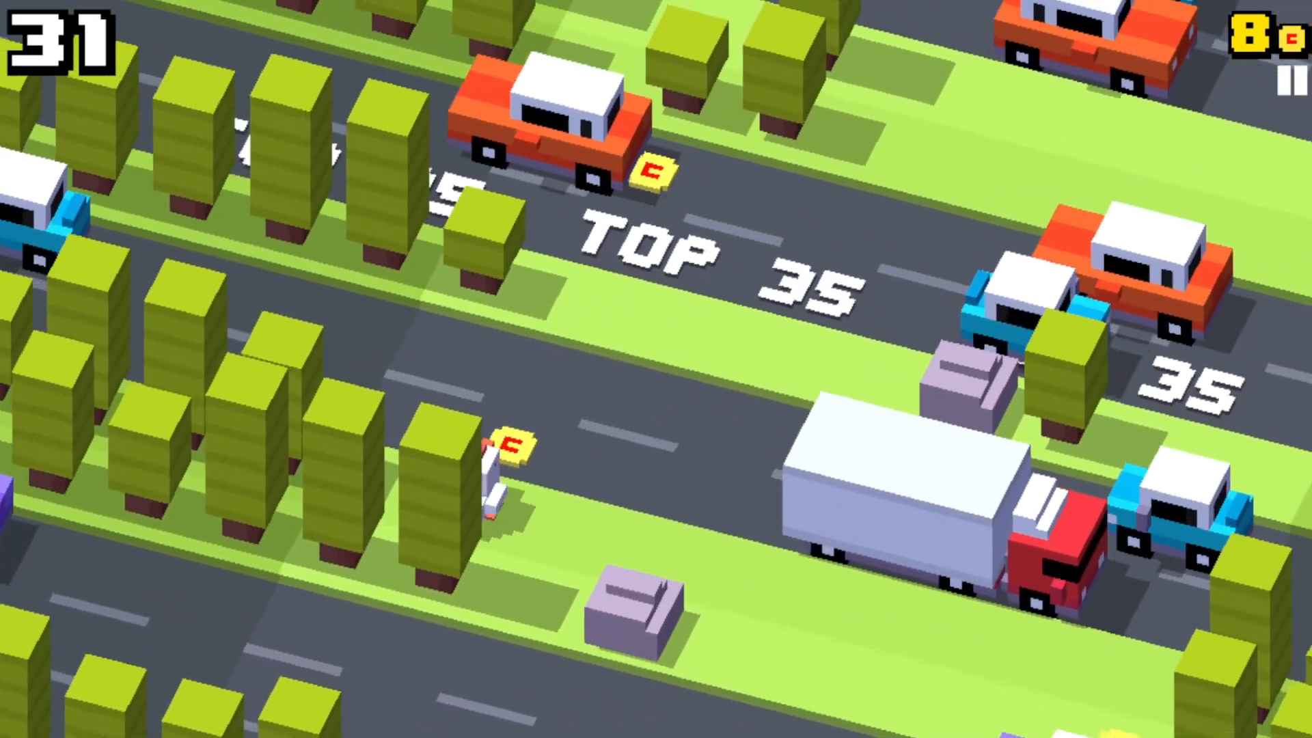
left_click(656, 369)
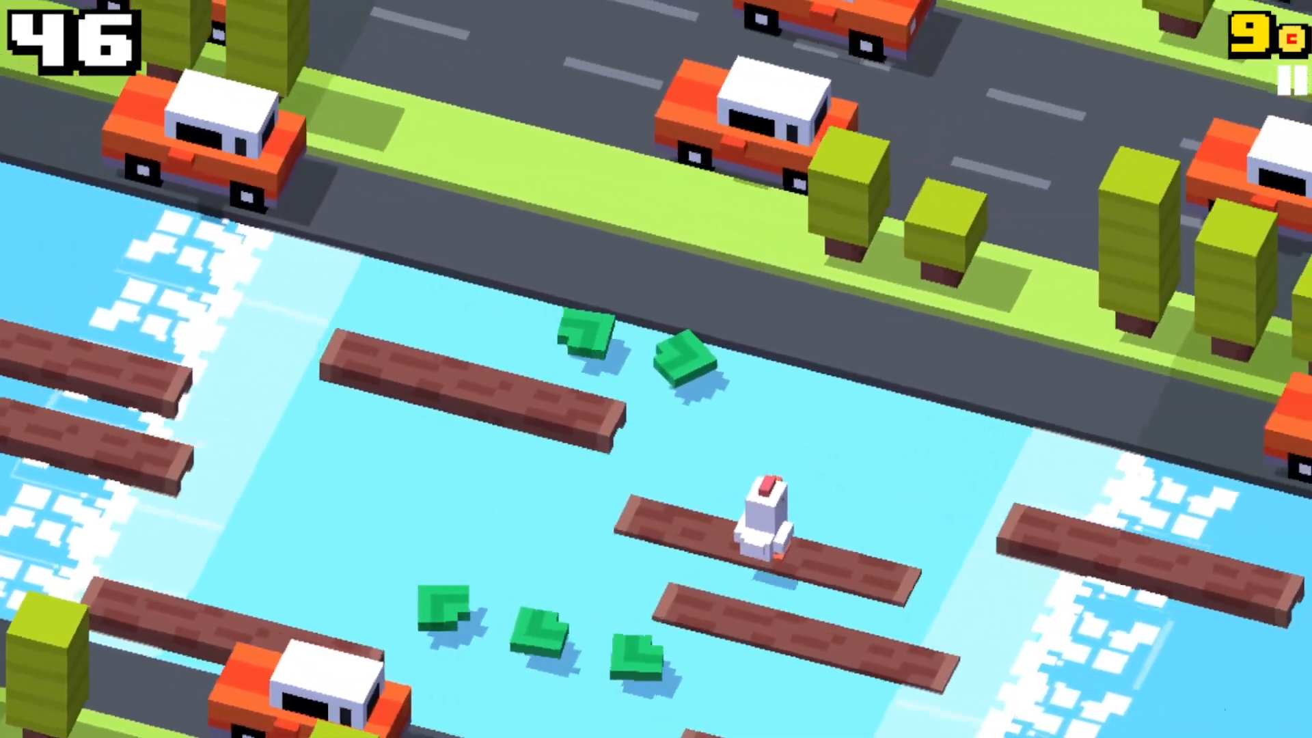
left_click(770, 519)
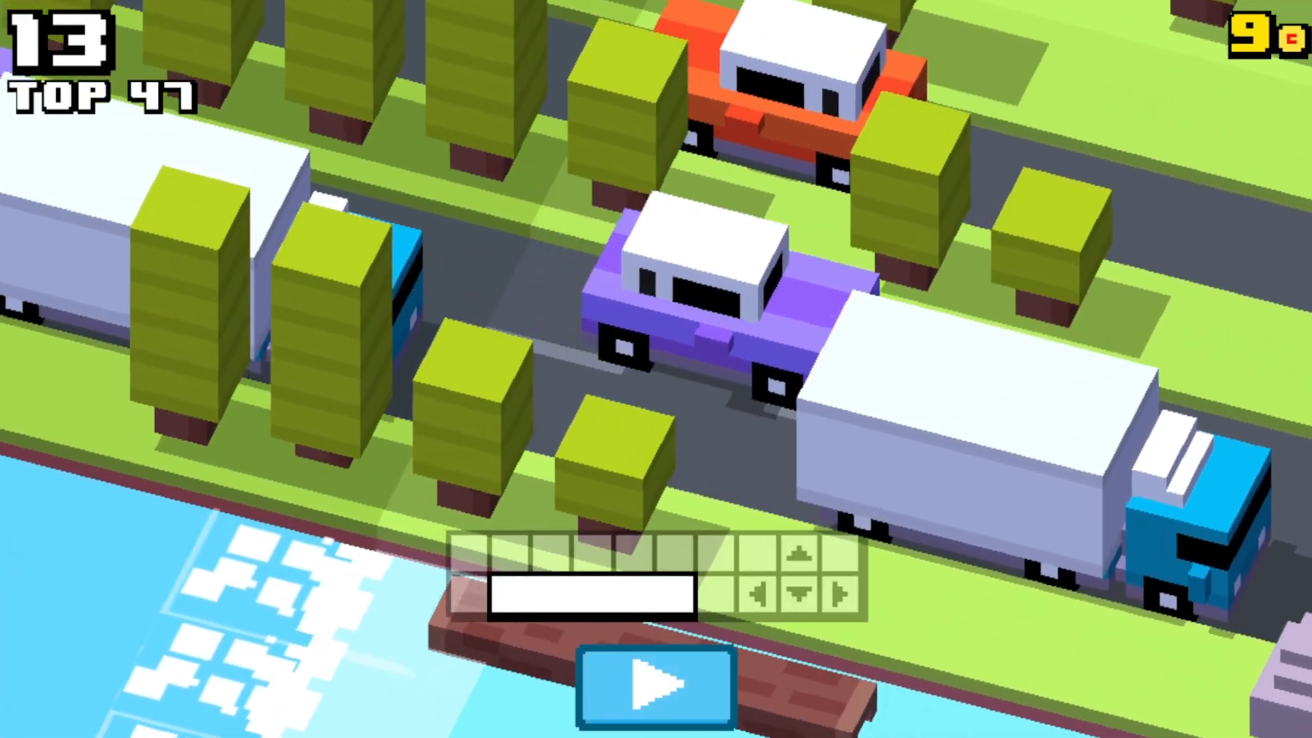
left_click(659, 691)
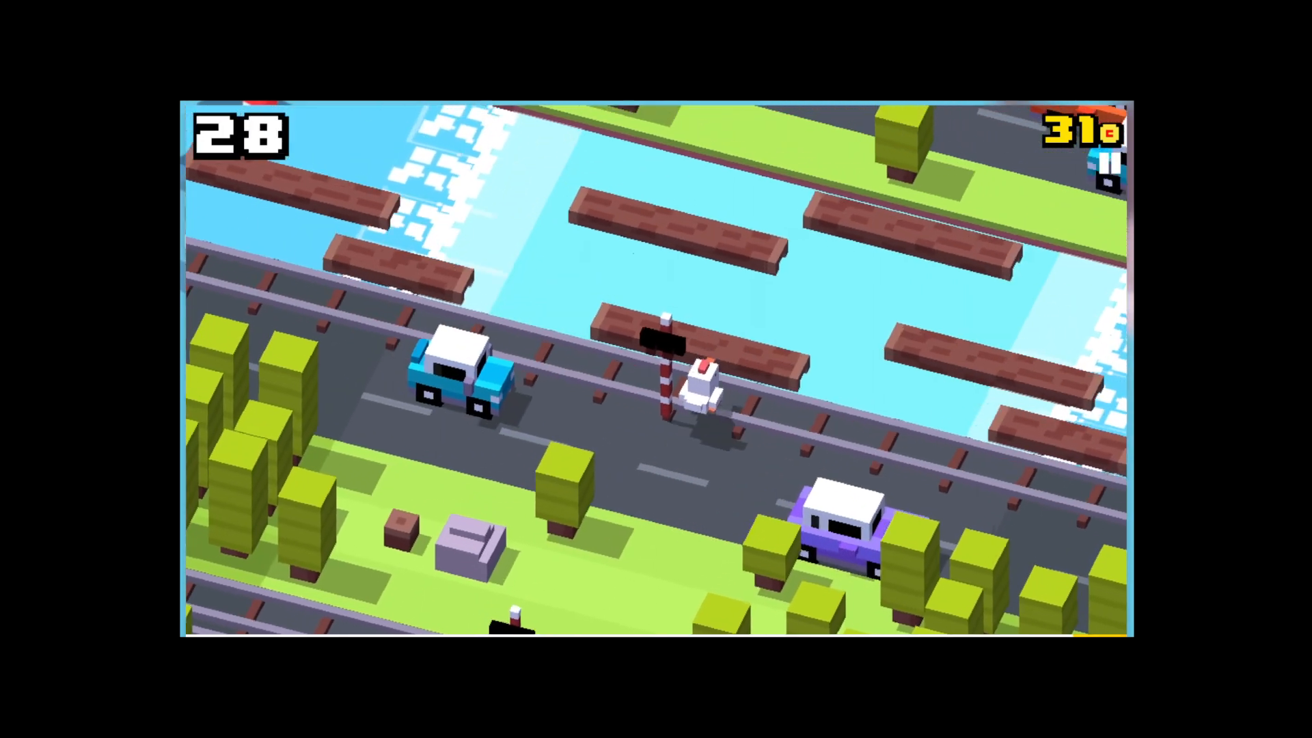
left_click(702, 385)
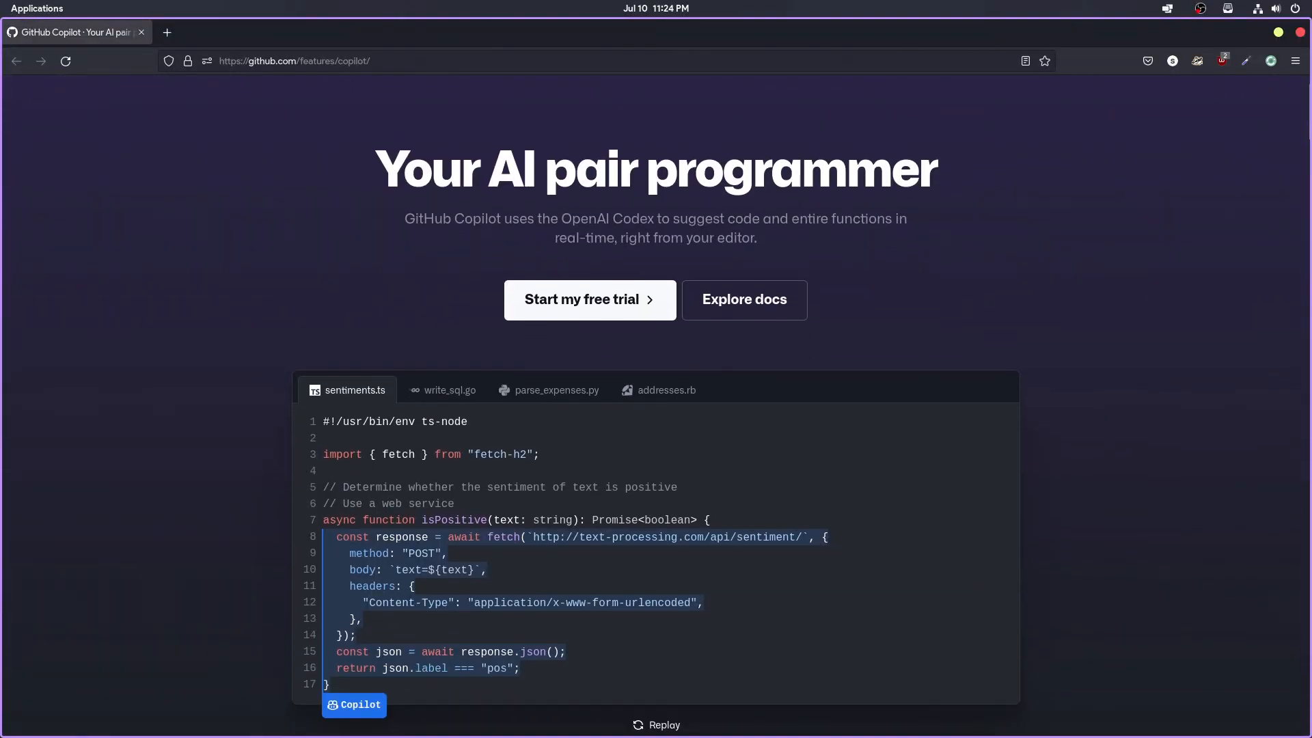
scroll("down", 3)
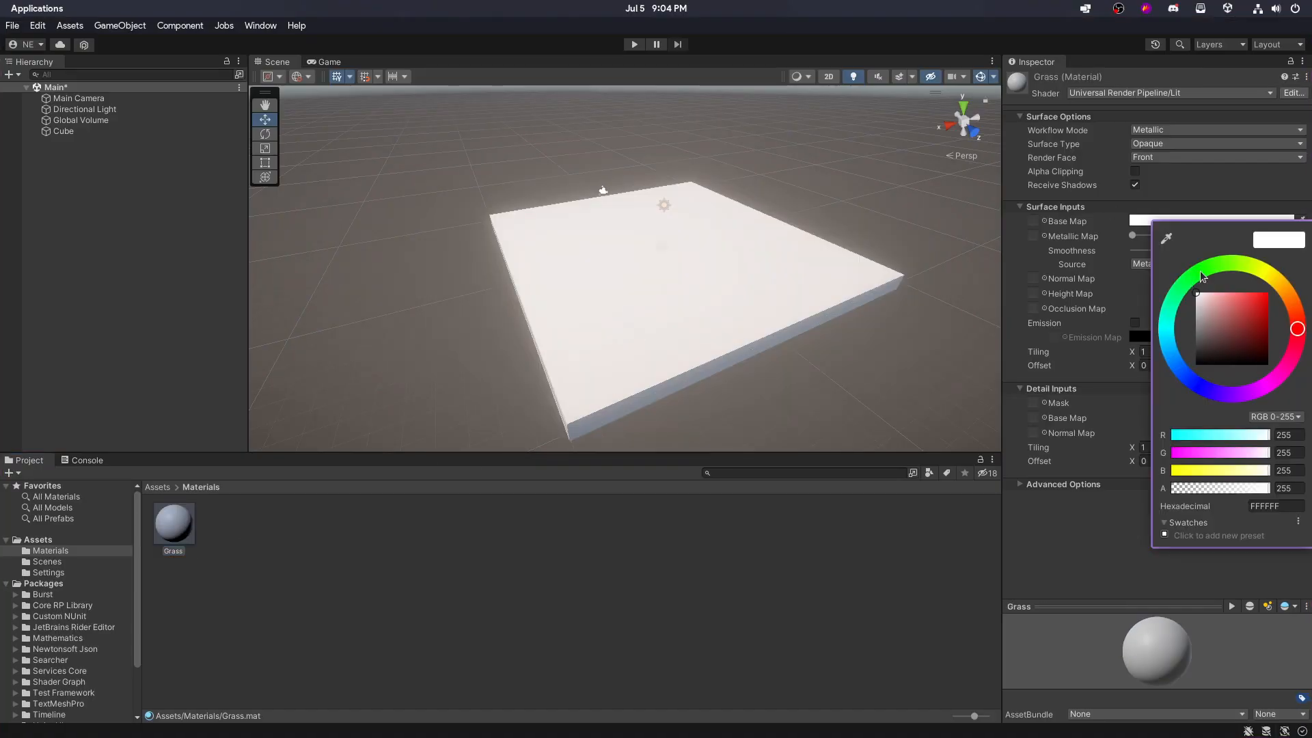
- Set the Grass material Base Map to green and add a Capsule to the scene
left_click(85, 109)
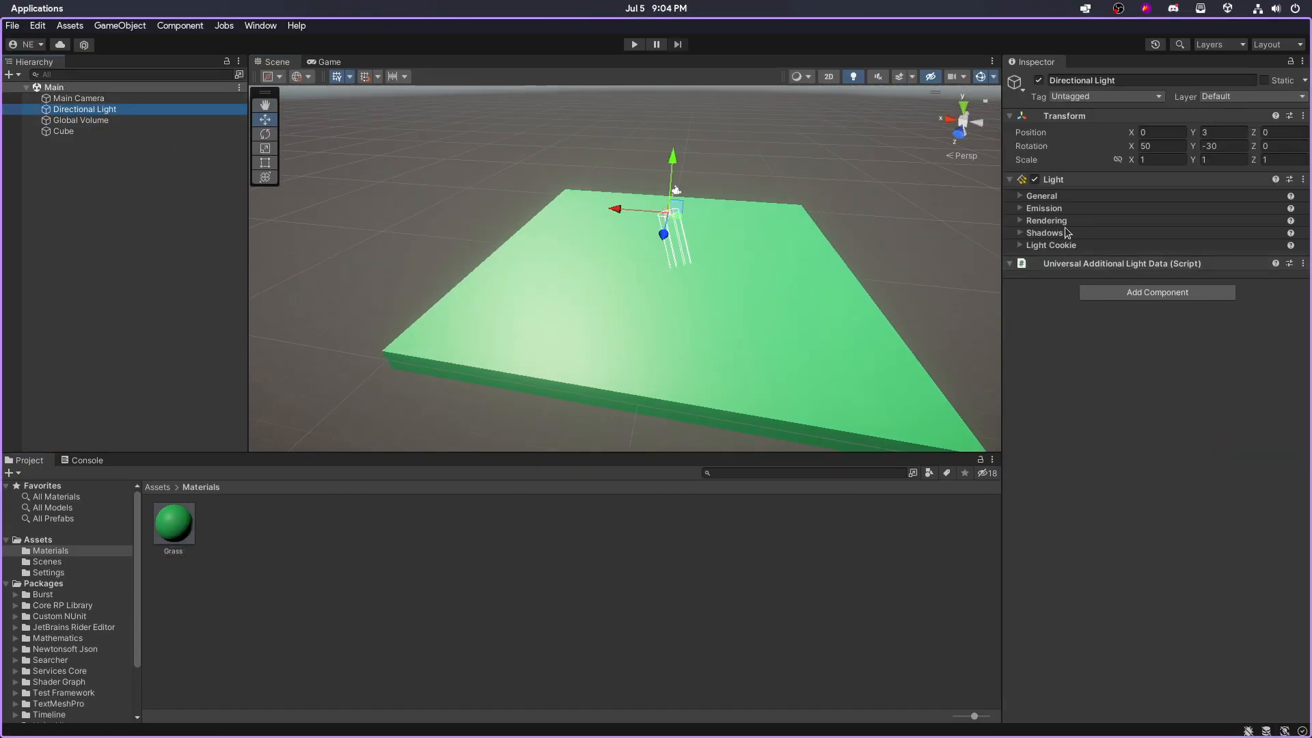
left_click(80, 121)
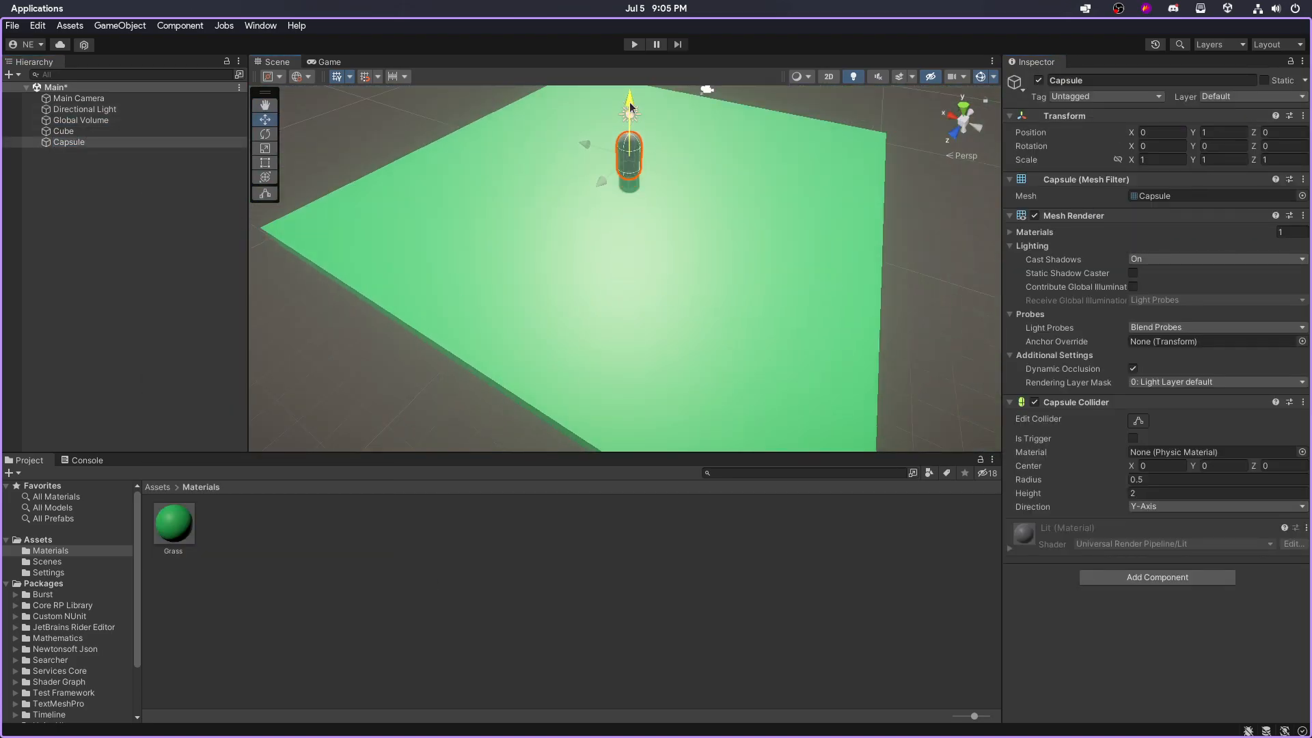
left_click(37, 538)
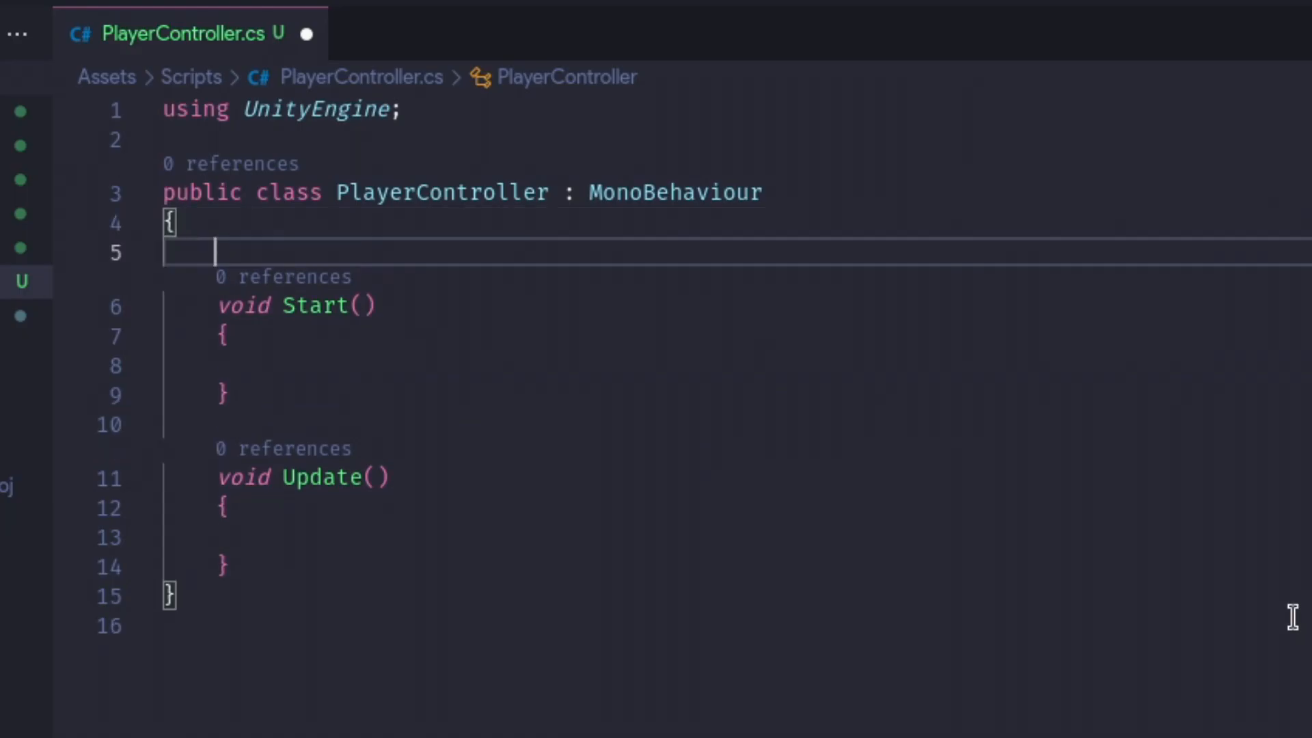
- Declare 'public float speed;' and comment '// make character move with arrow keys and WASD'
type("public float speed;")
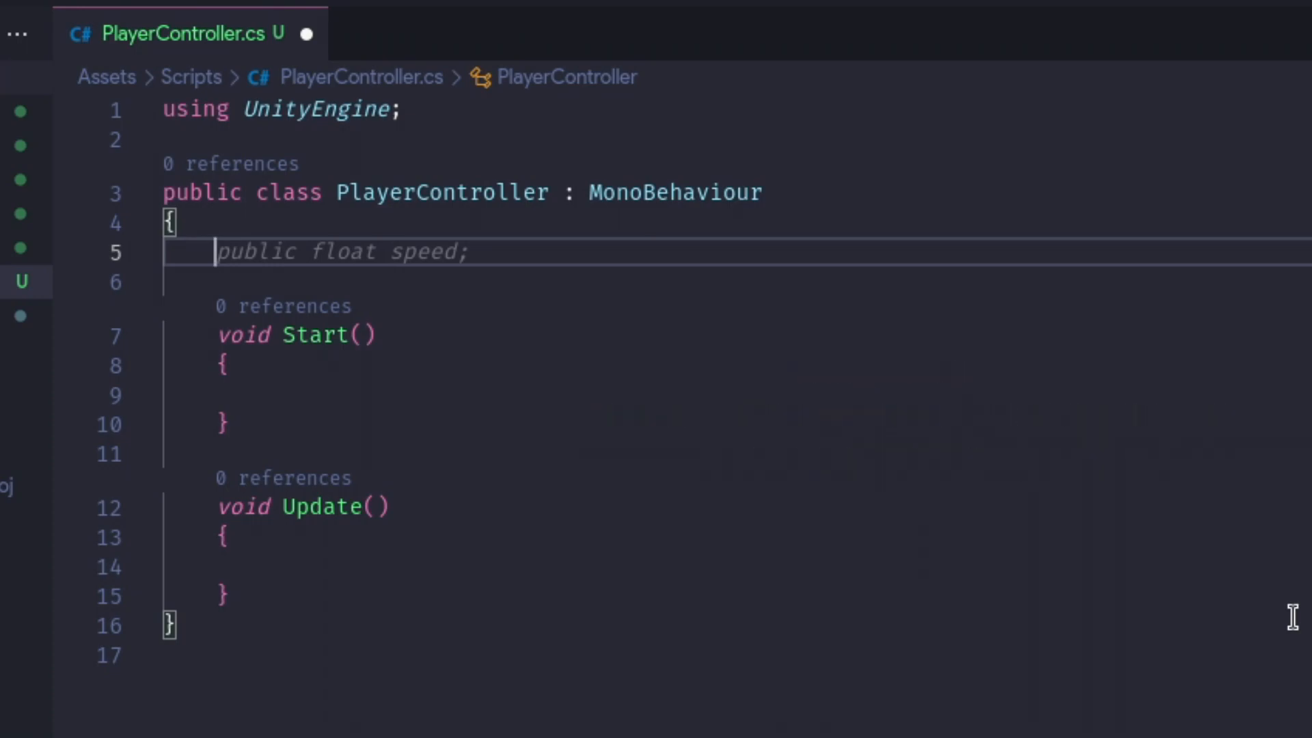
type("// make char")
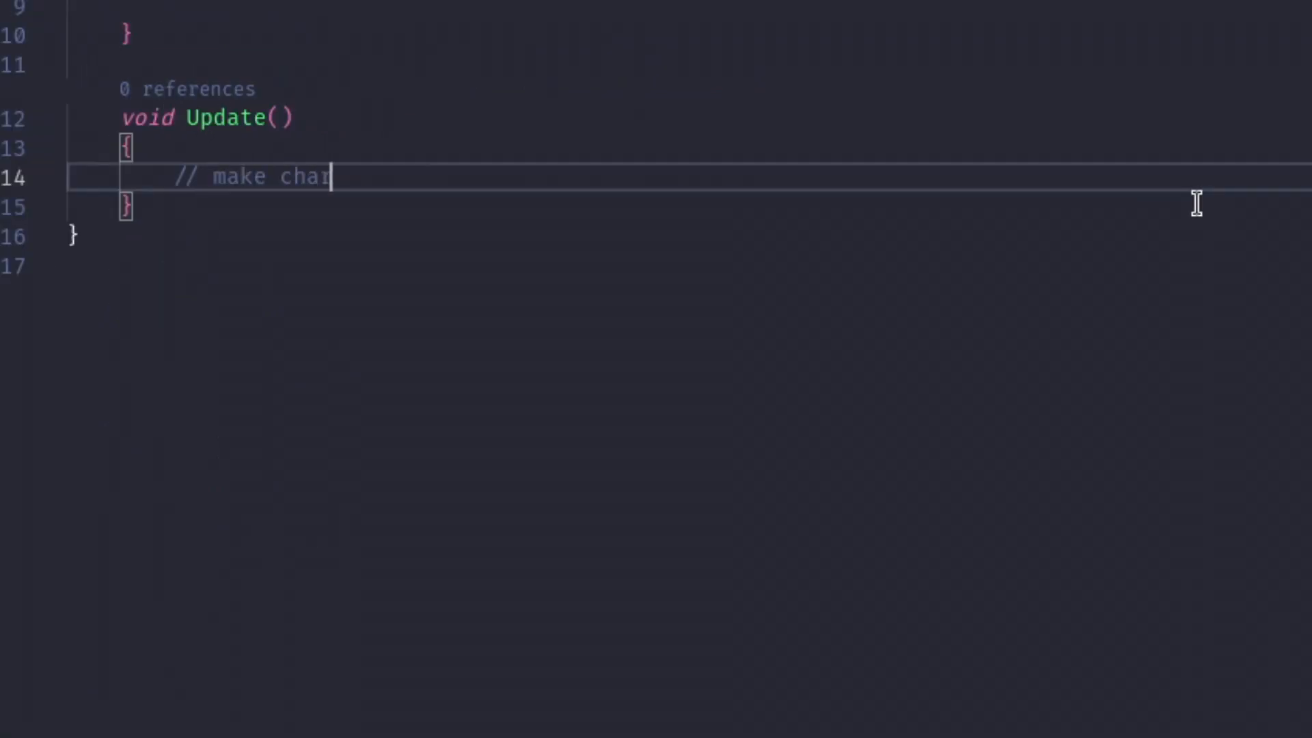
type("acter move with arrow keys and WASD")
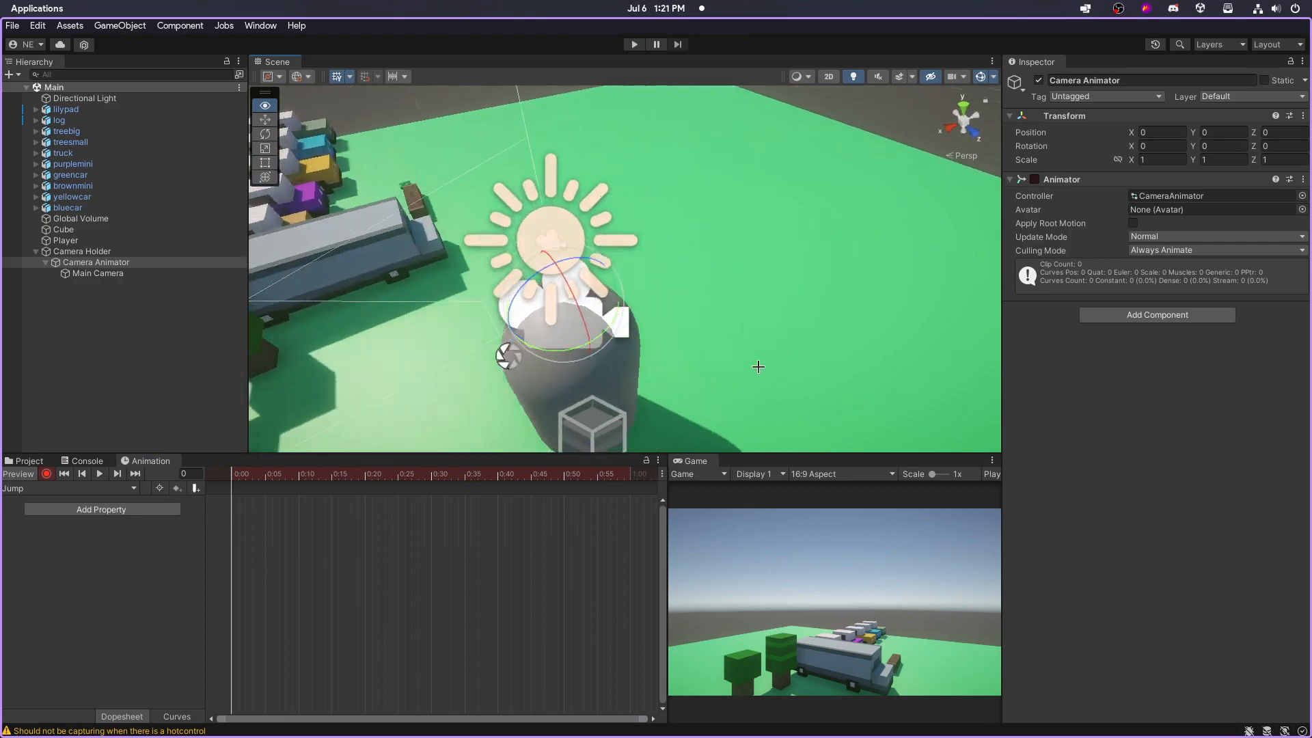
- Build the Camera Holder with a Camera Animator child holding Main Camera and a Jump clip
left_click(300, 76)
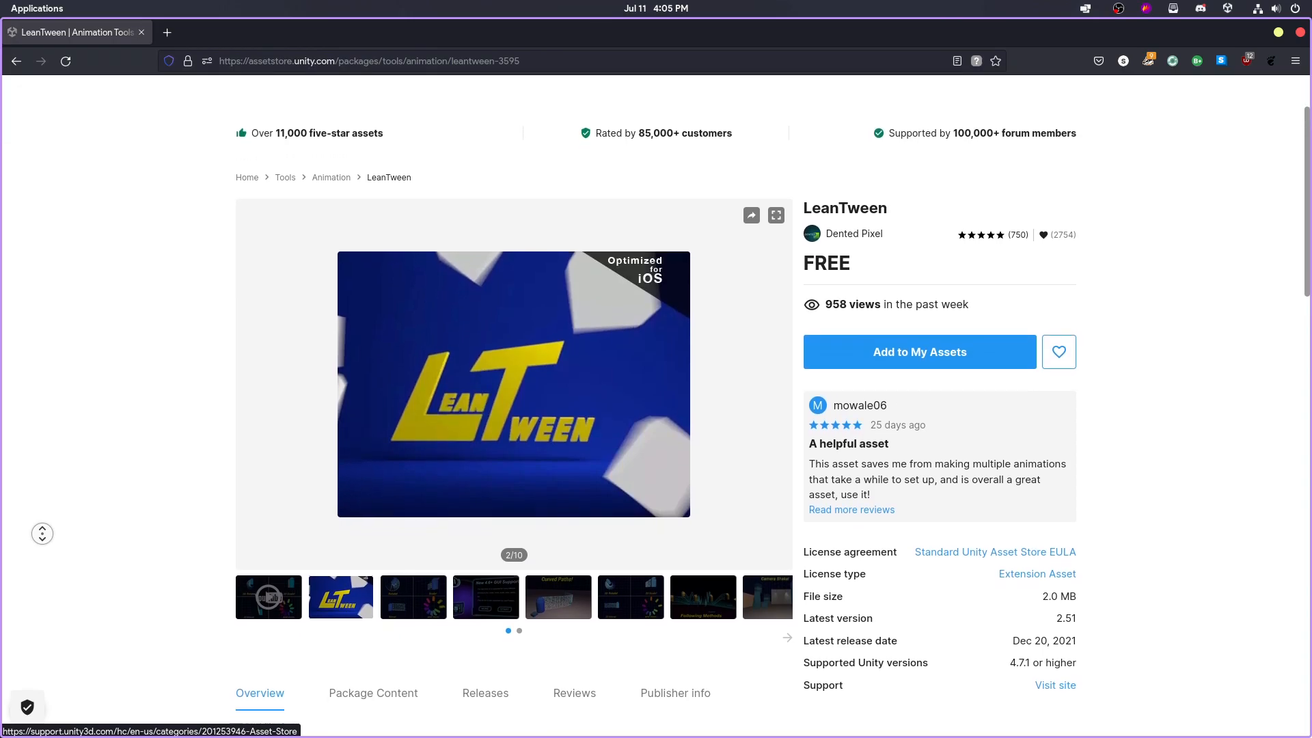
scroll("down", 3)
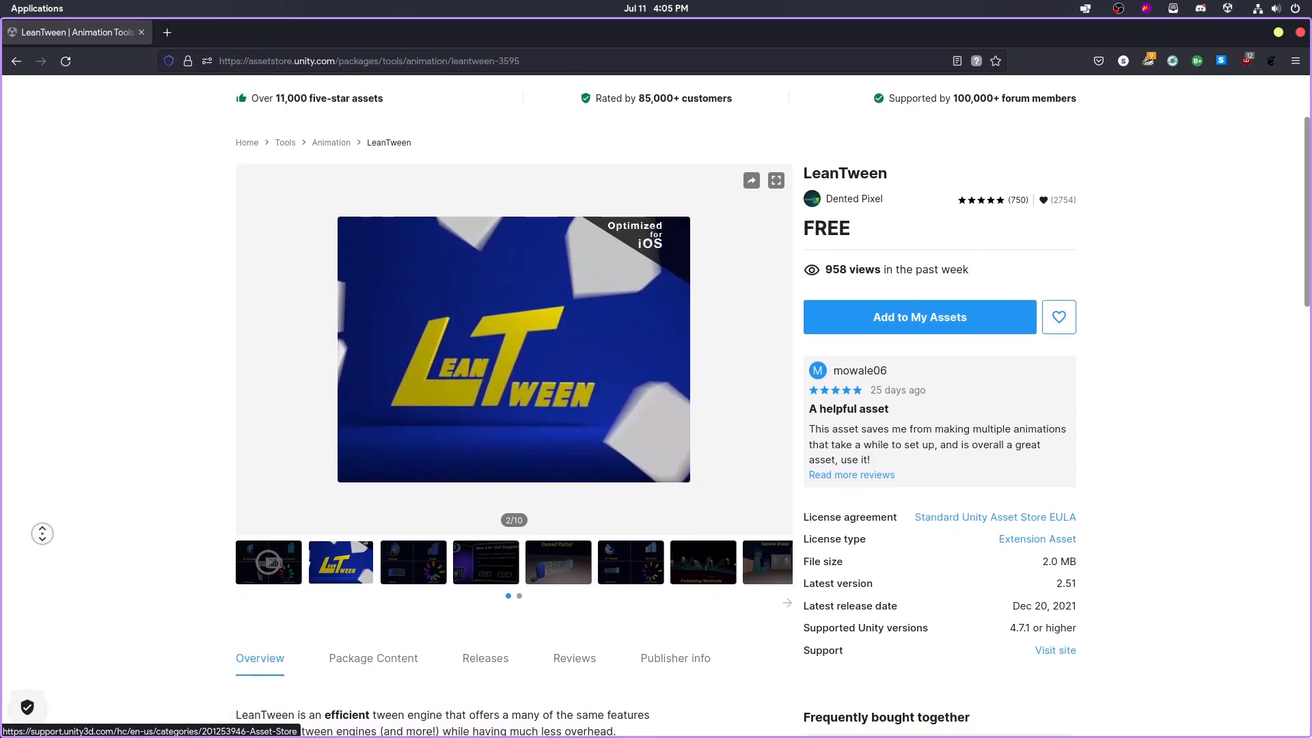
scroll("down", 3)
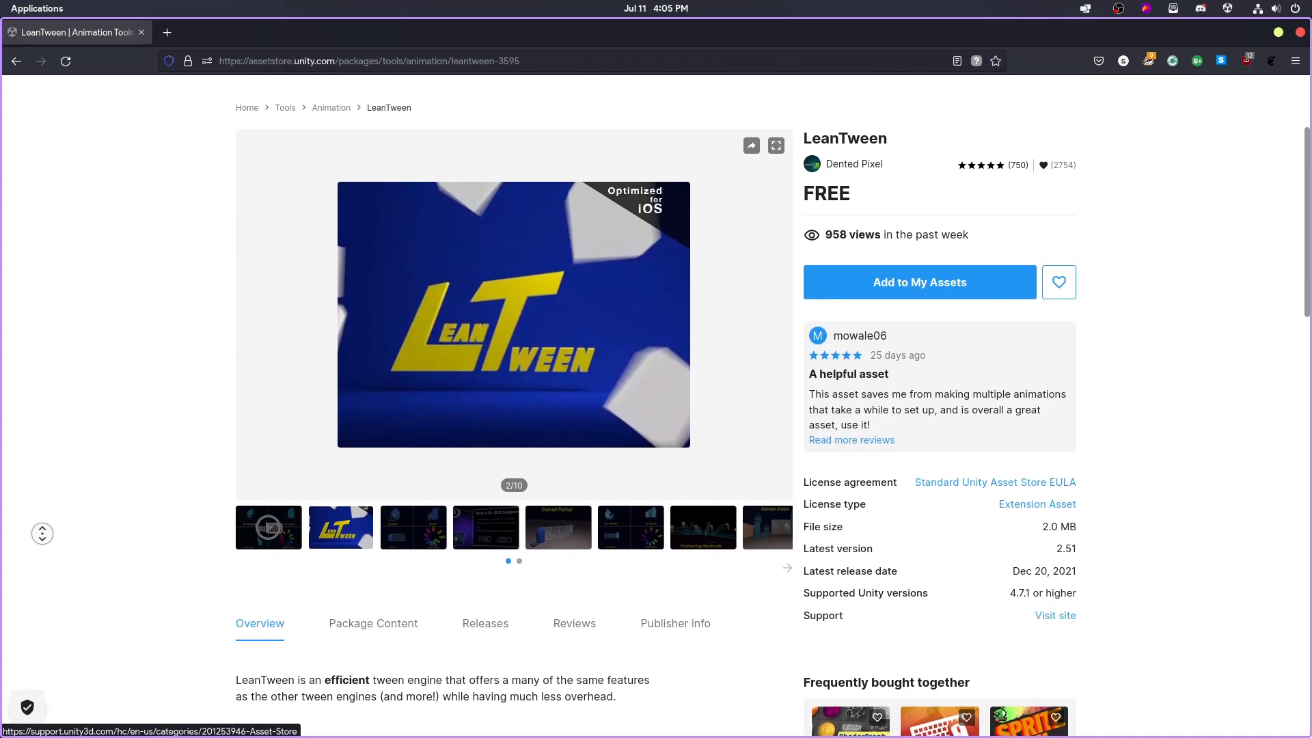
scroll("down", 3)
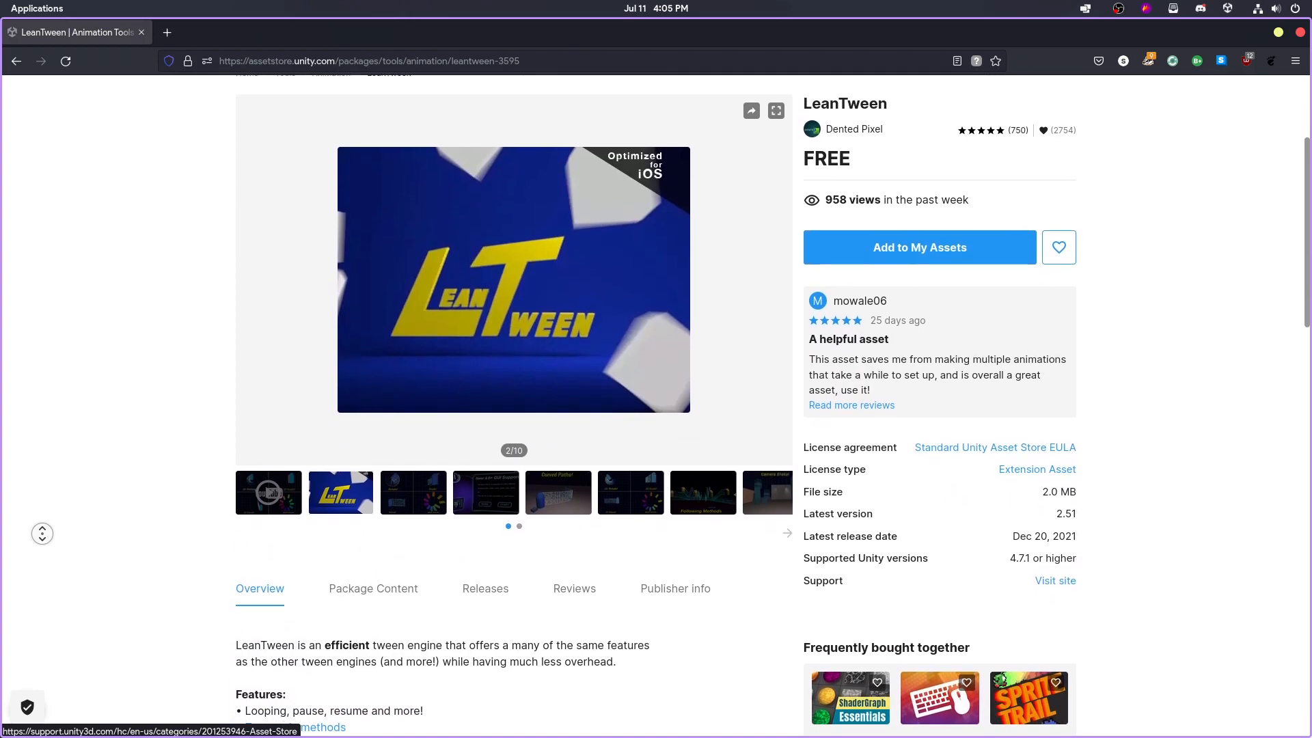
scroll("down", 3)
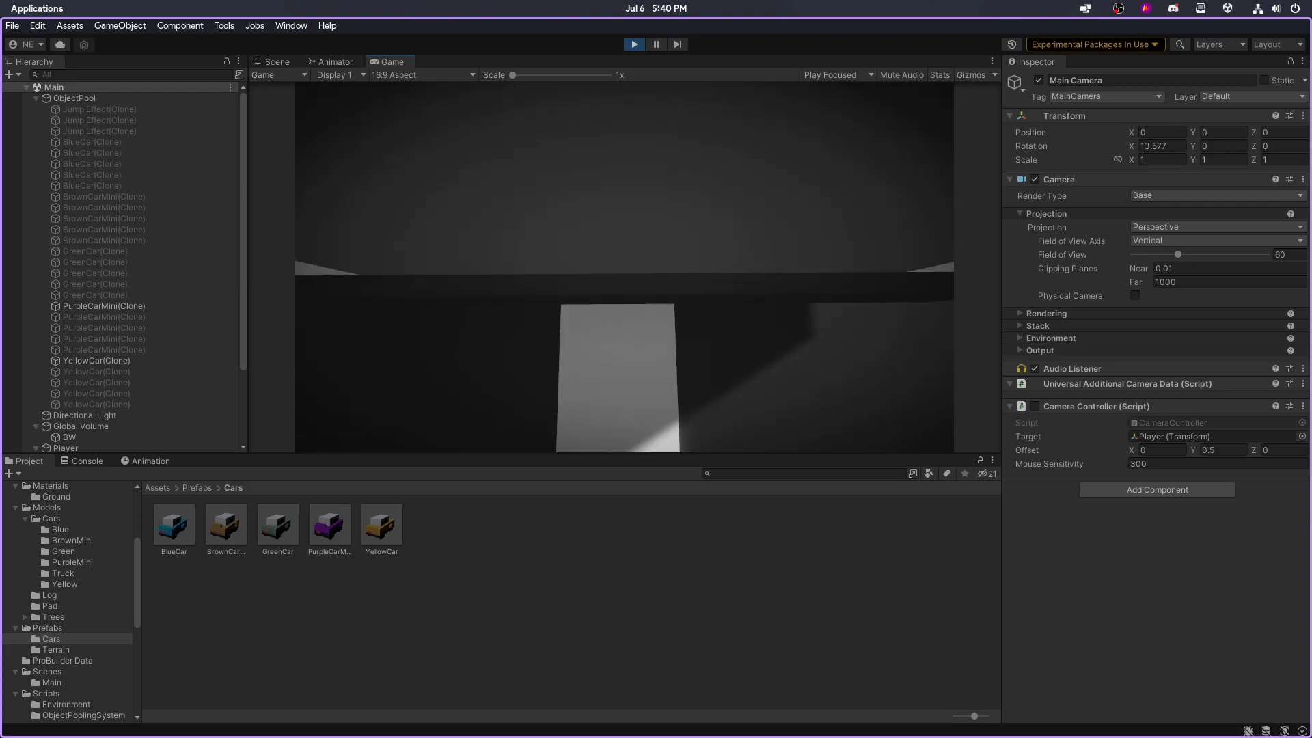
- Select the Road1 and Grass terrain prefabs and play the generated map until YOU DIED appears
left_click(633, 44)
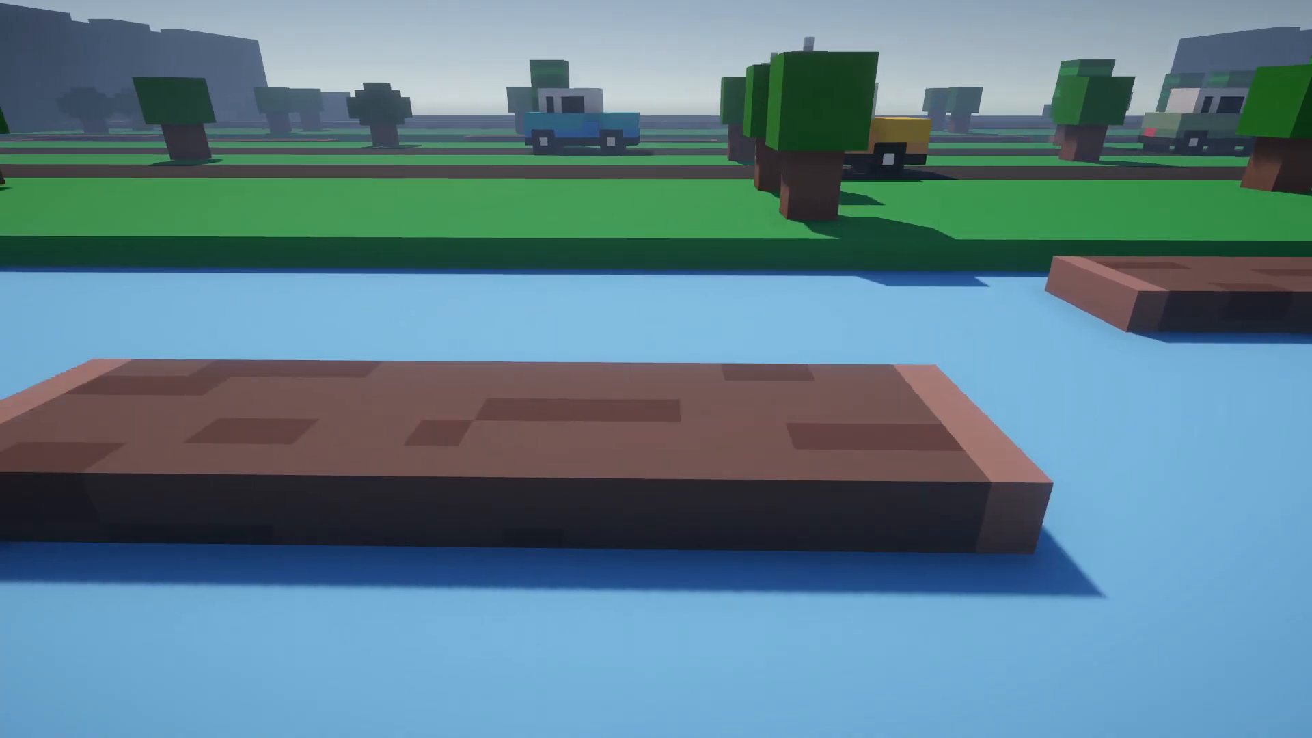
mouse_move(656, 369)
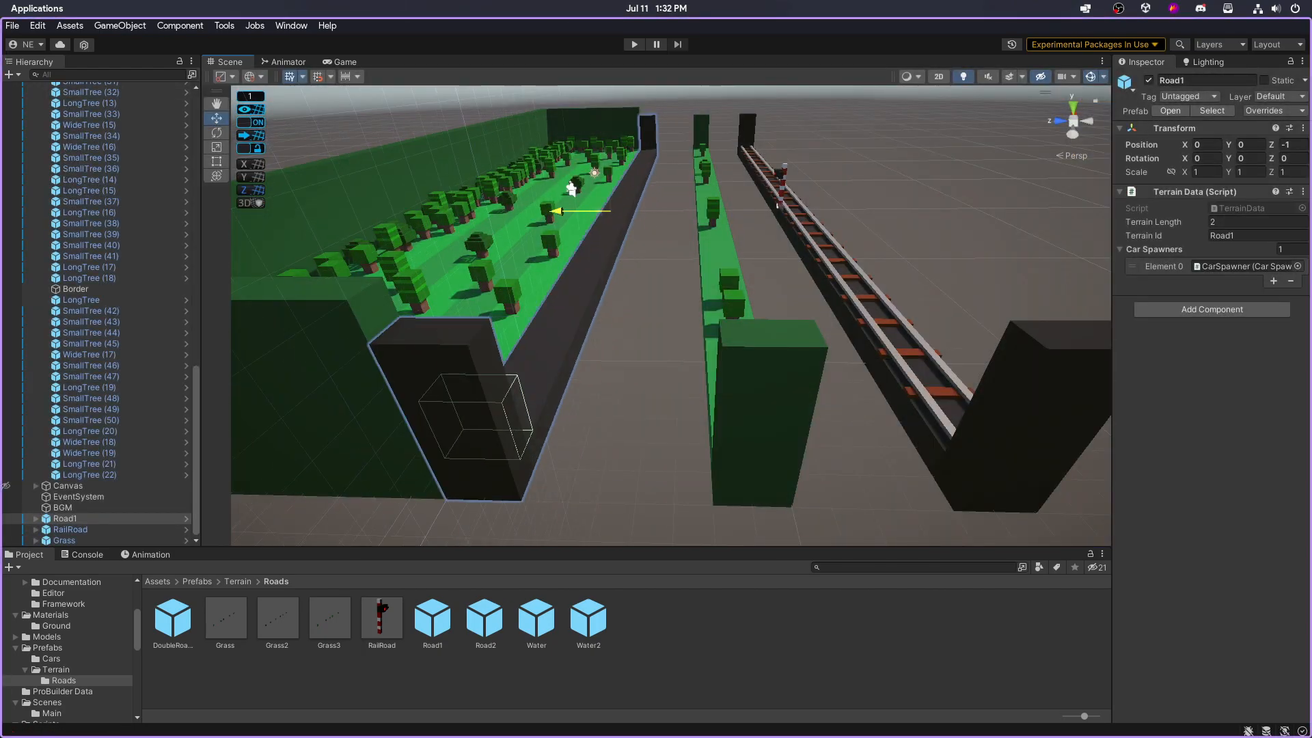
left_click(64, 540)
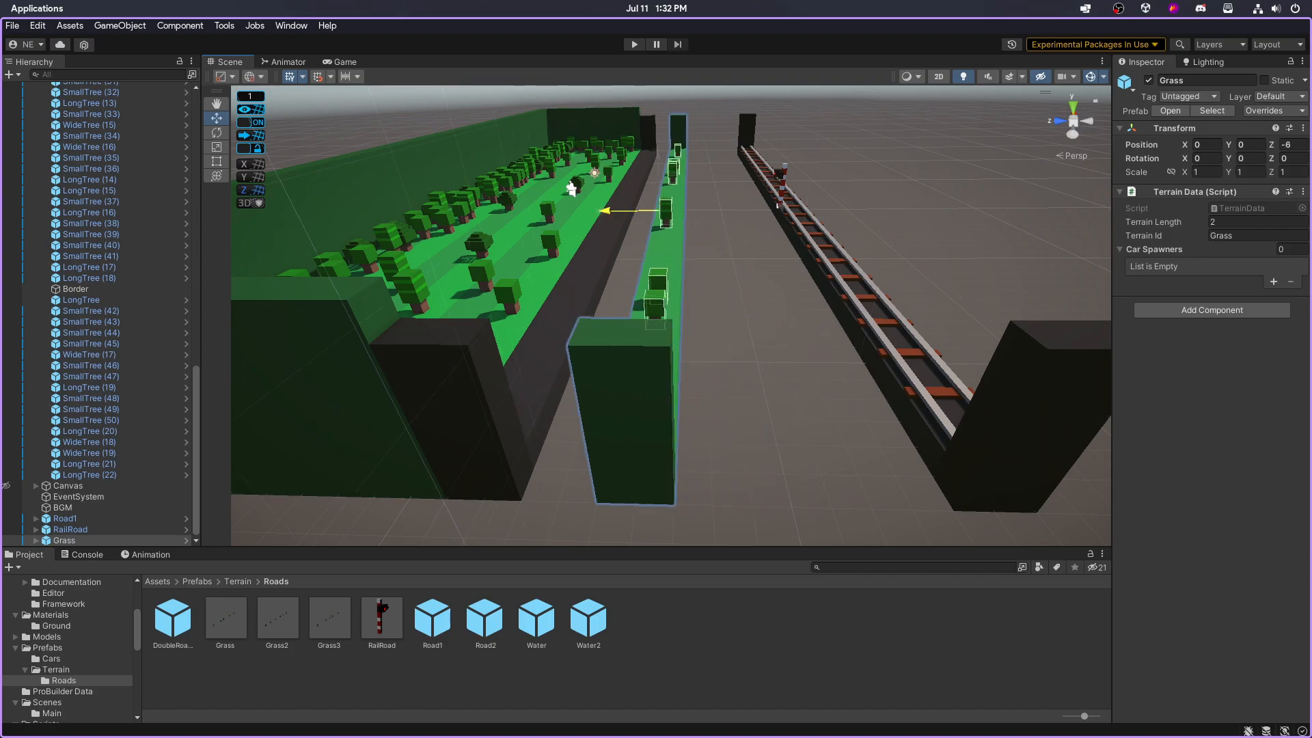
left_click(69, 529)
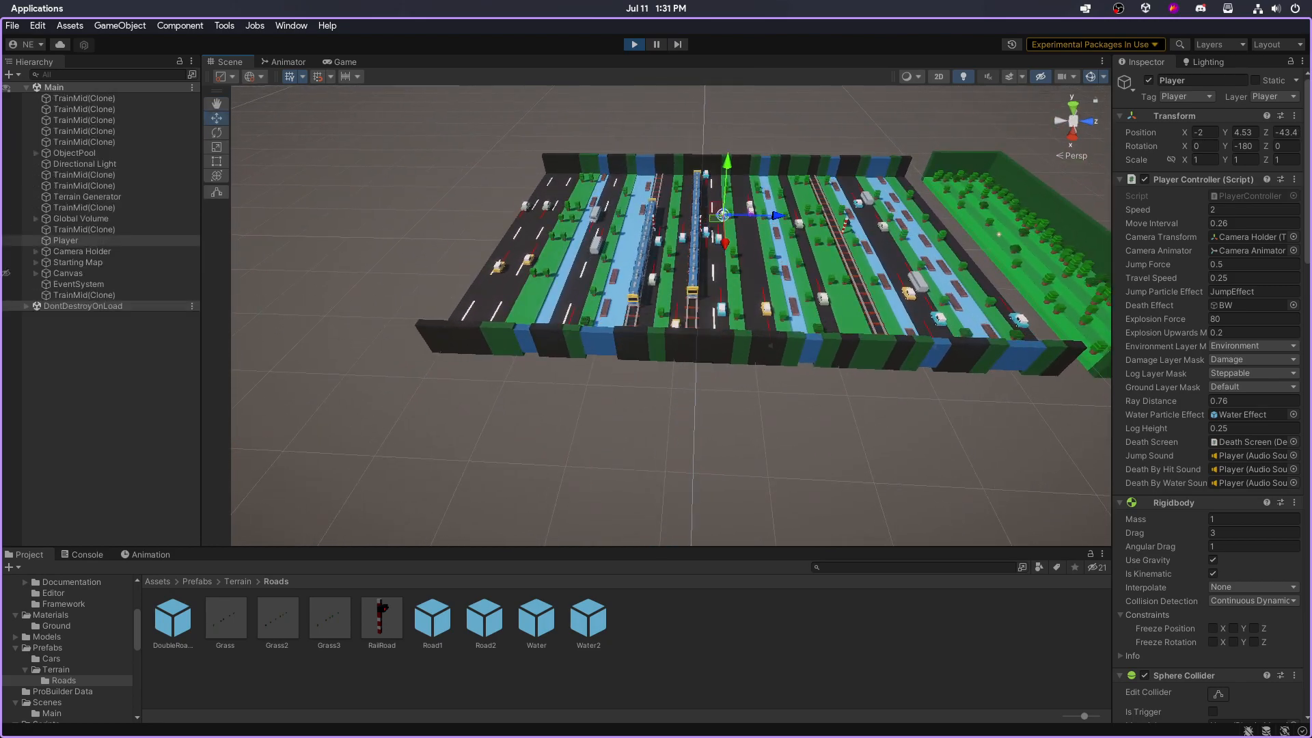
left_click(633, 44)
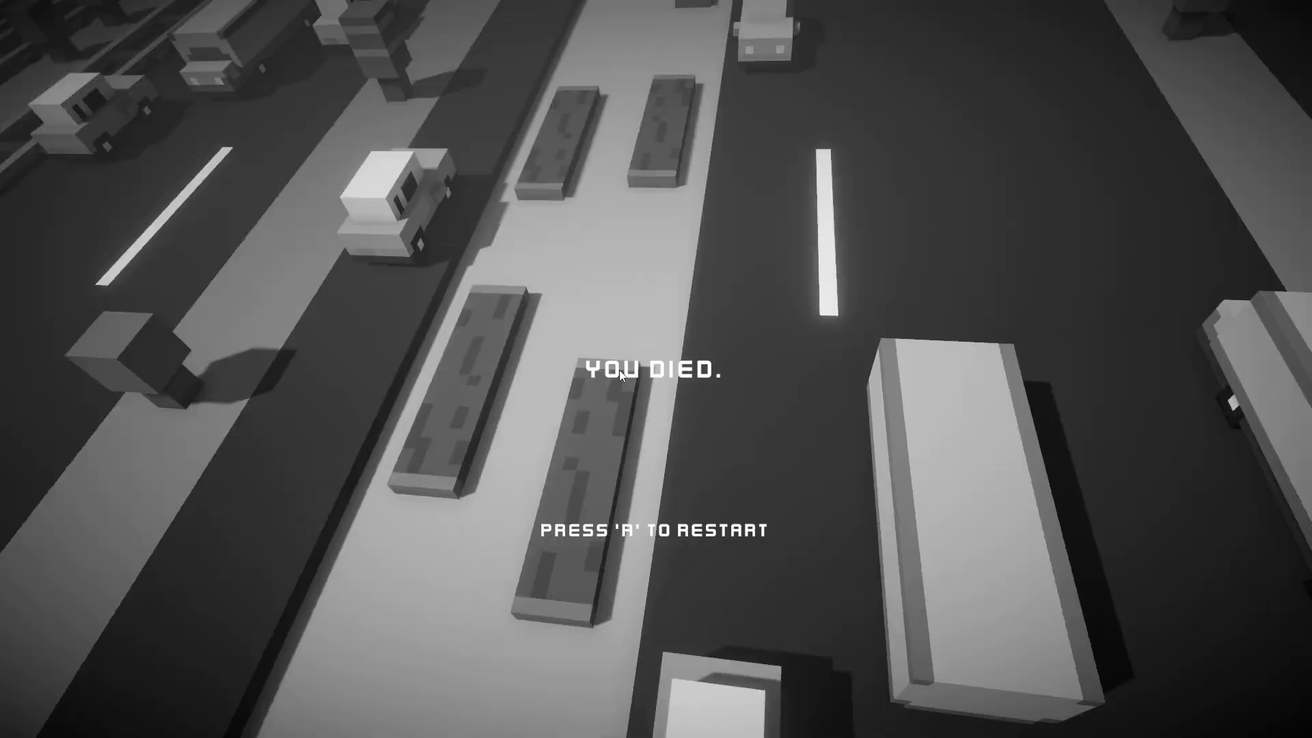
- Restart with R and move forward with W to begin a new run
key("r")
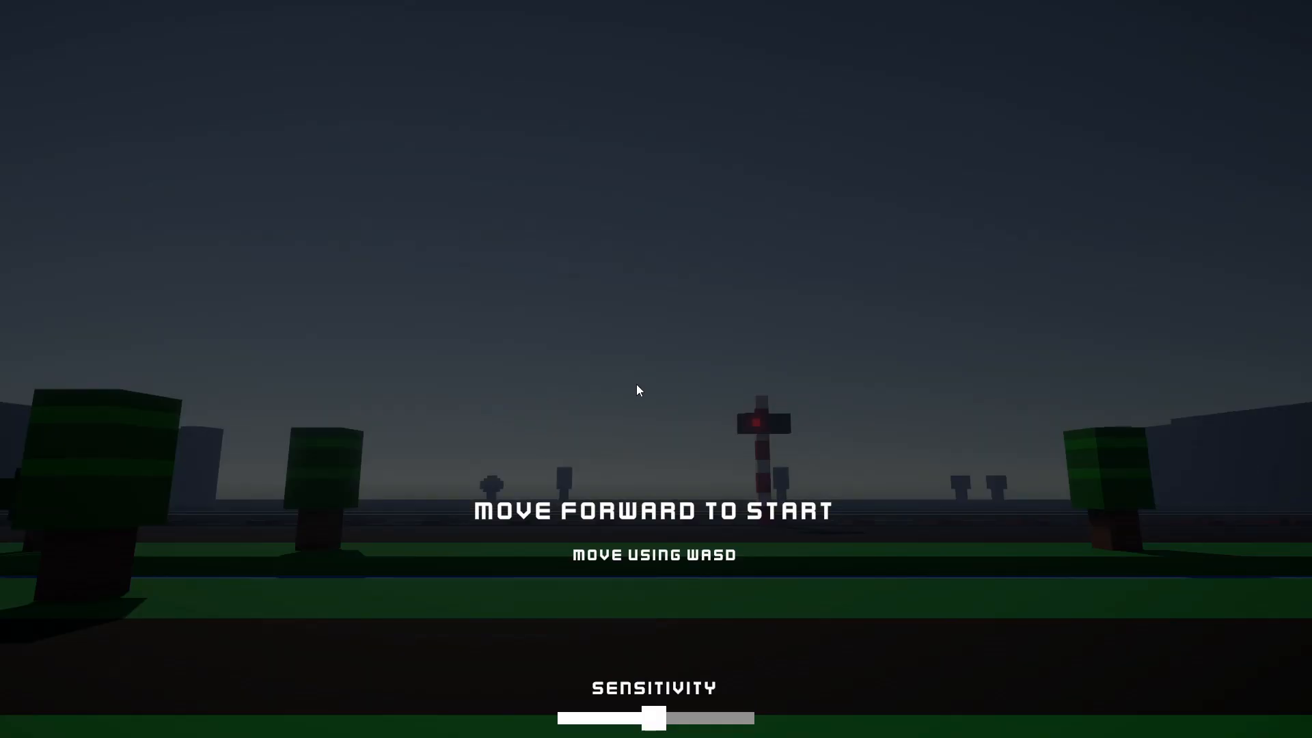
key("w")
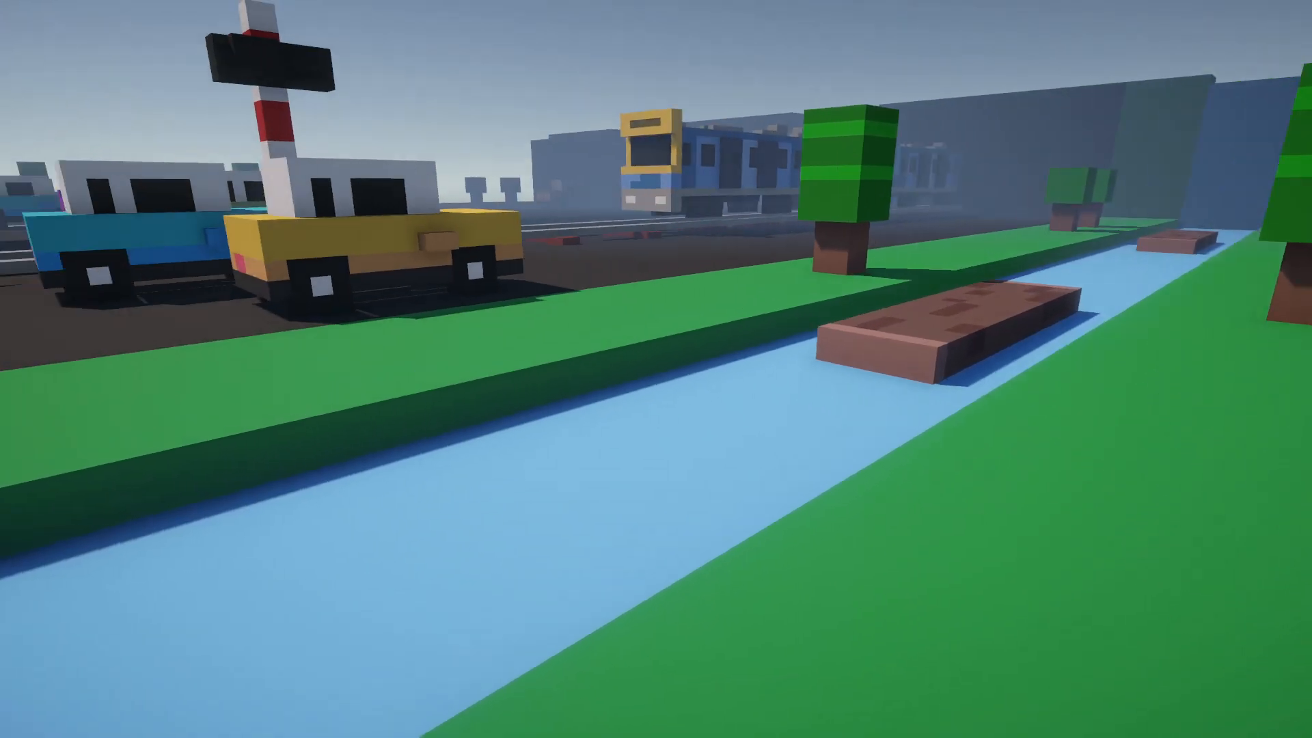
mouse_move(656, 369)
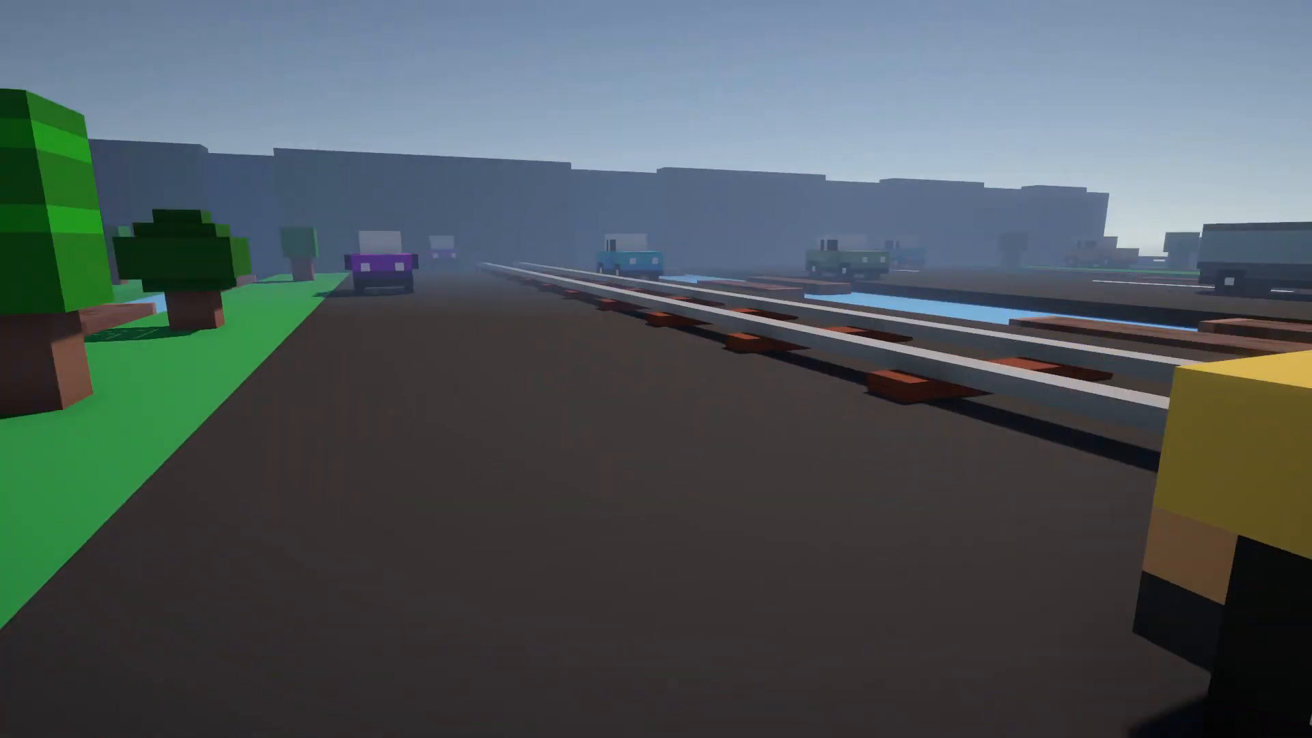
mouse_move(656, 369)
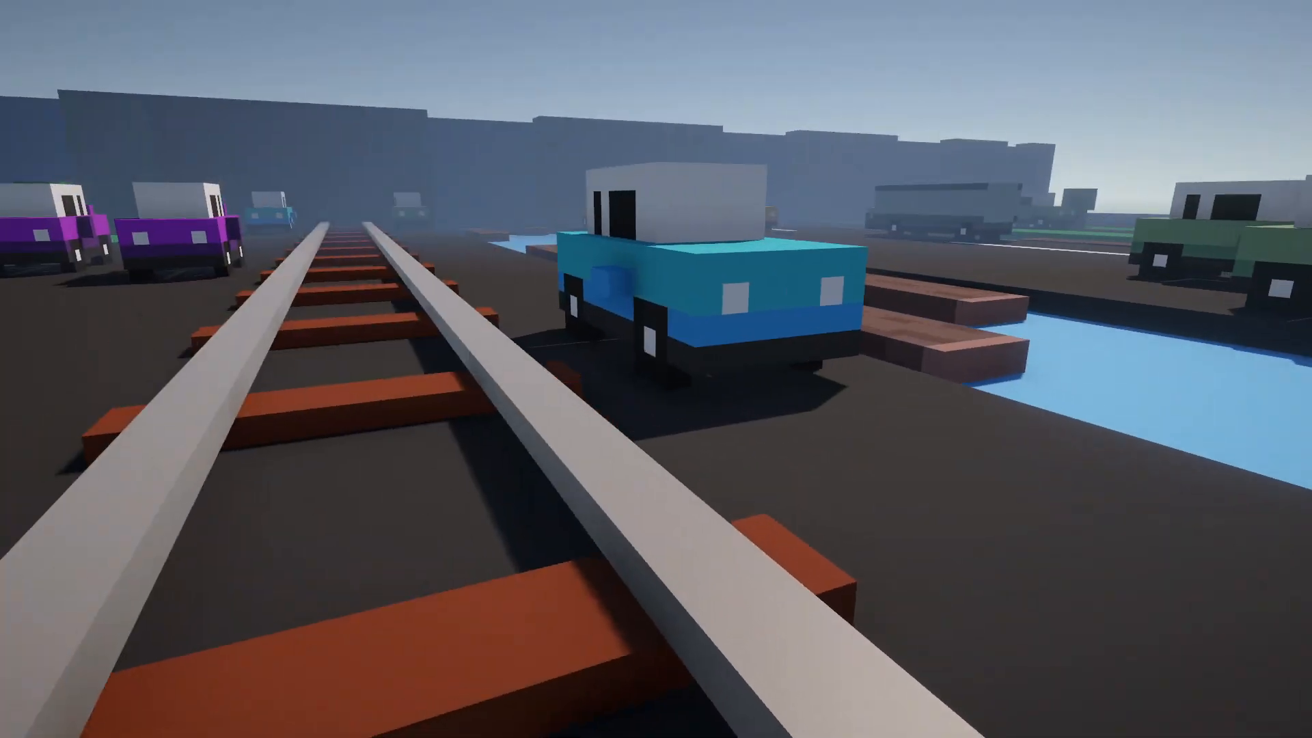
mouse_move(656, 369)
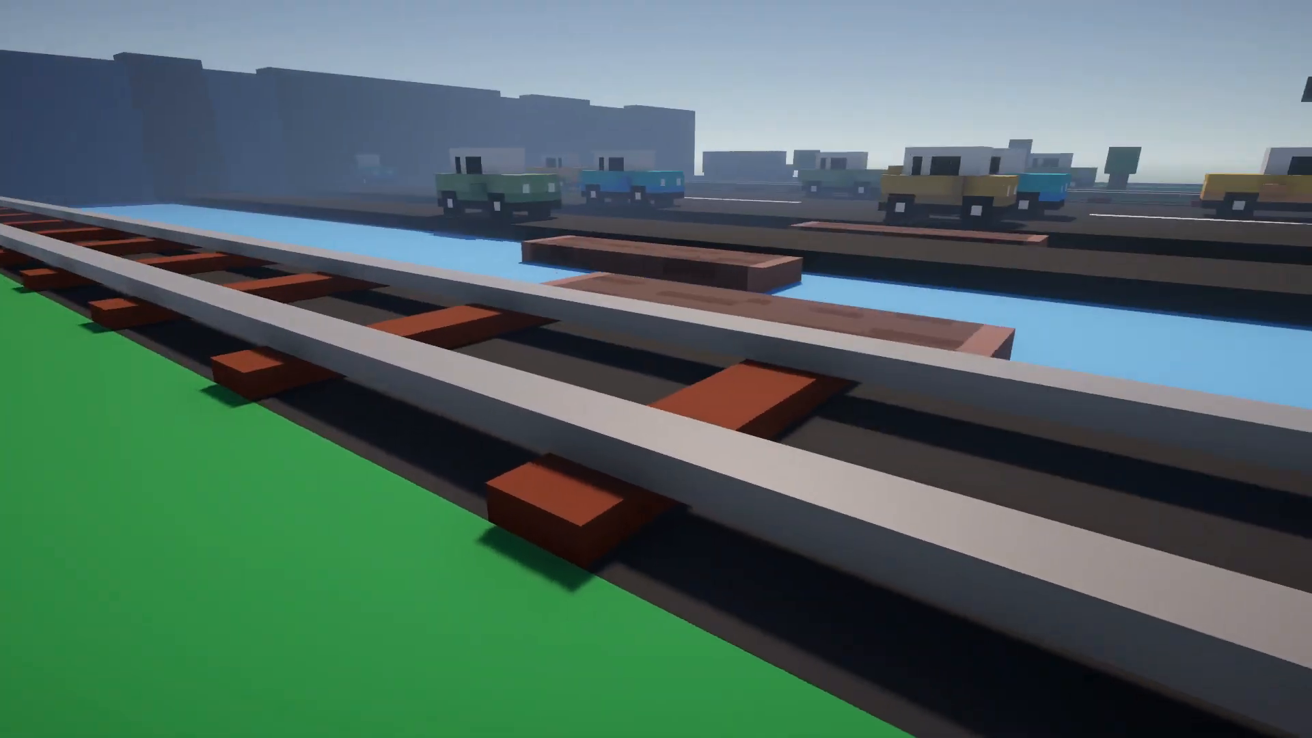
mouse_move(656, 369)
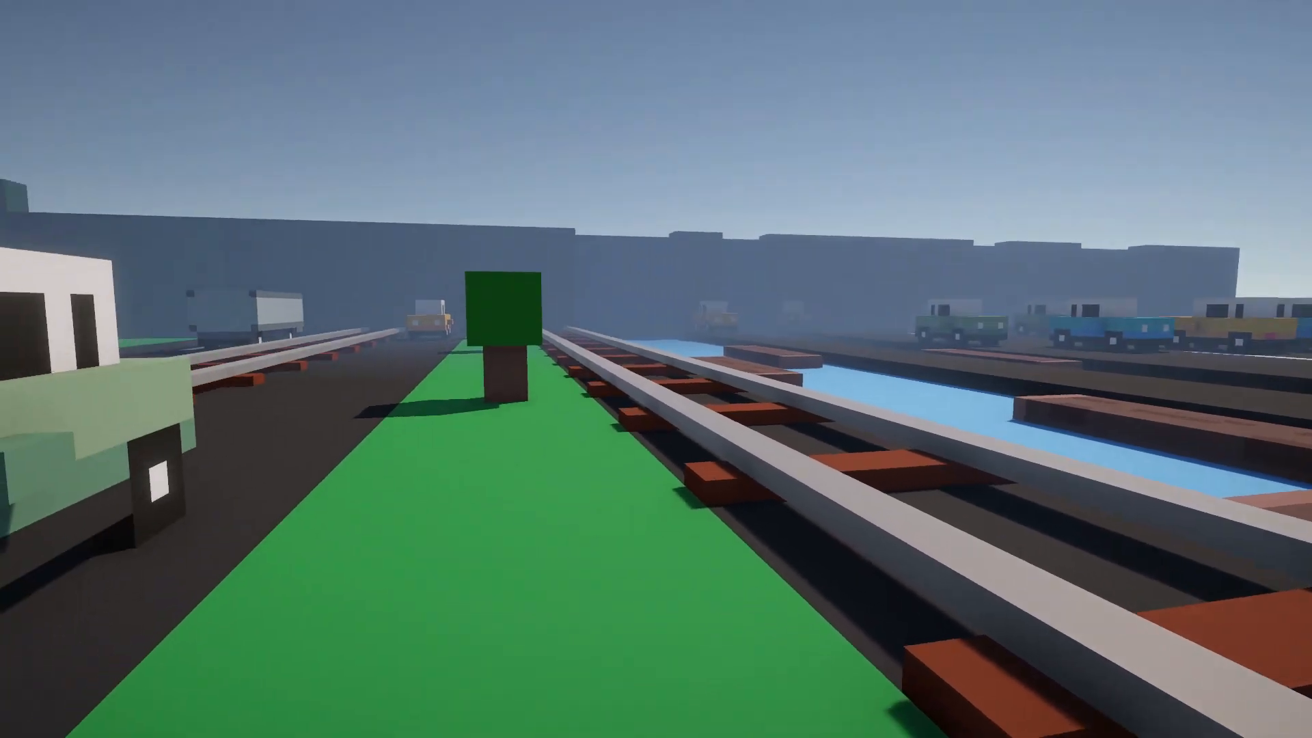
mouse_move(655, 369)
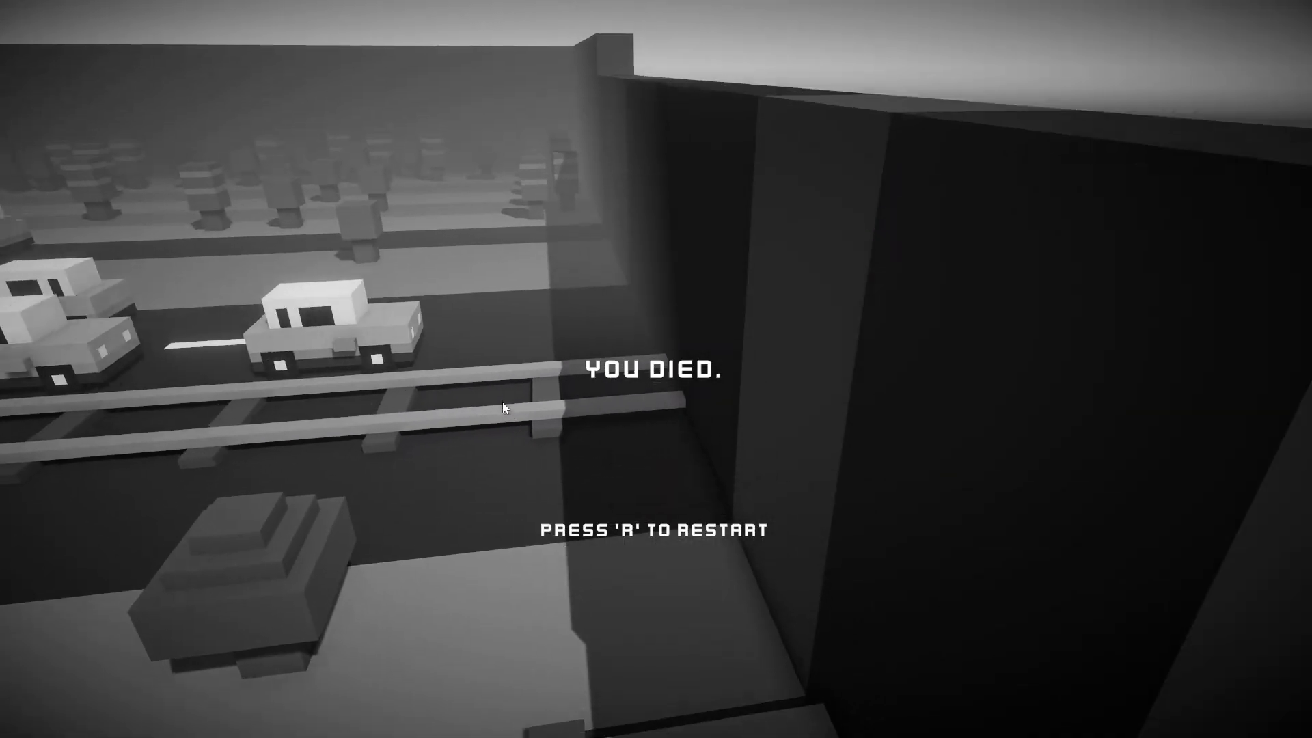
- Restart with R after each of three deaths, reaching the railway crossing signal
key("r")
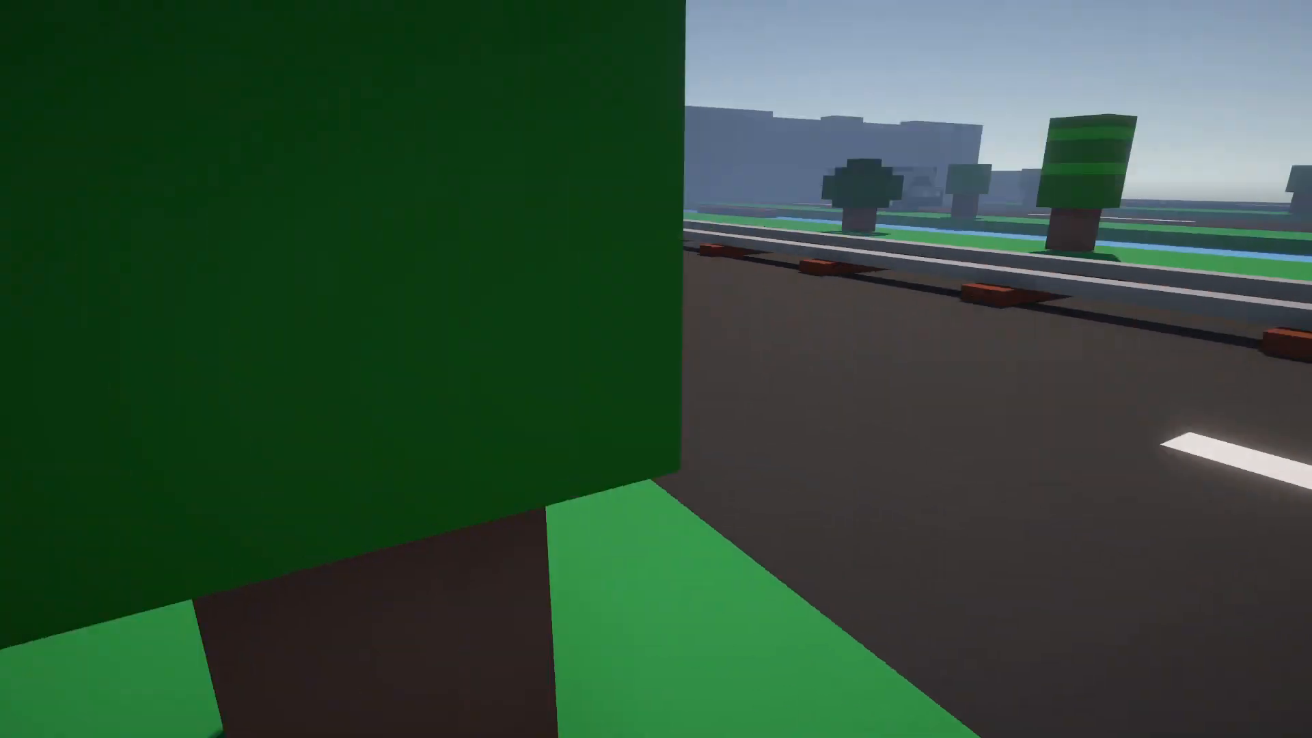
mouse_move(655, 369)
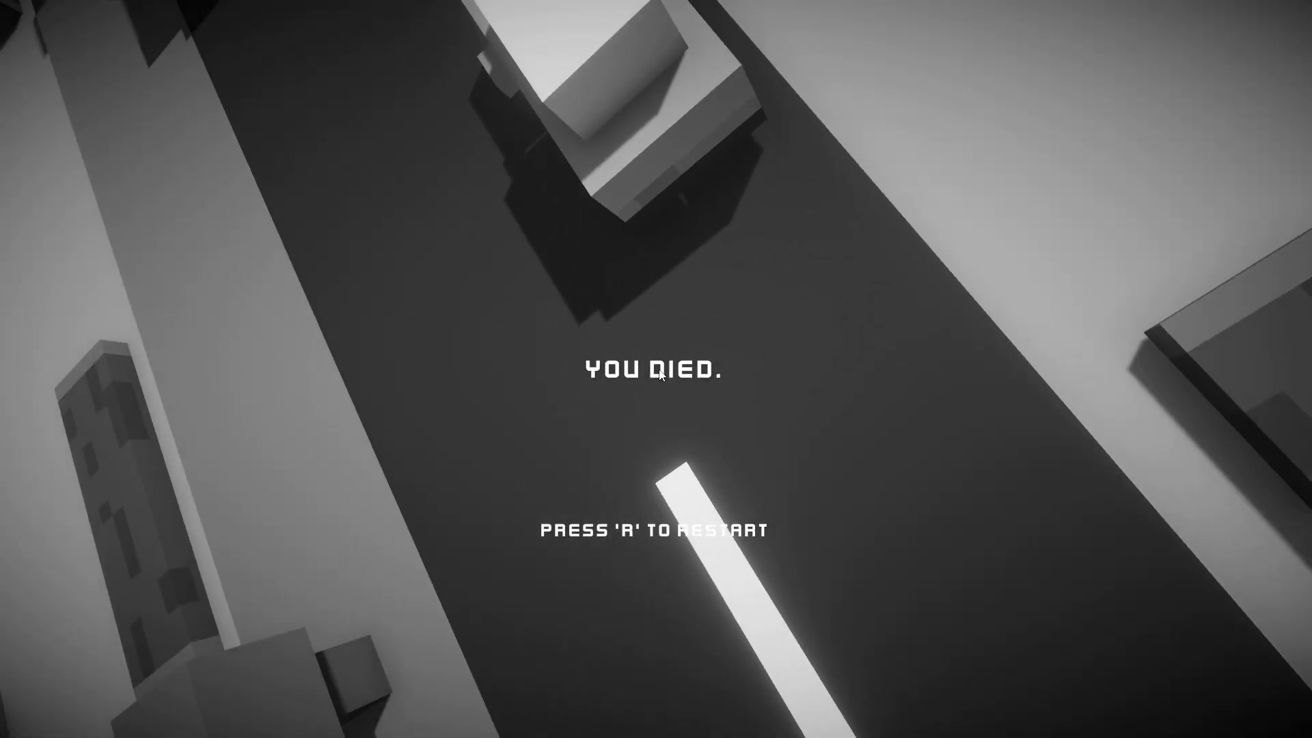
key("r")
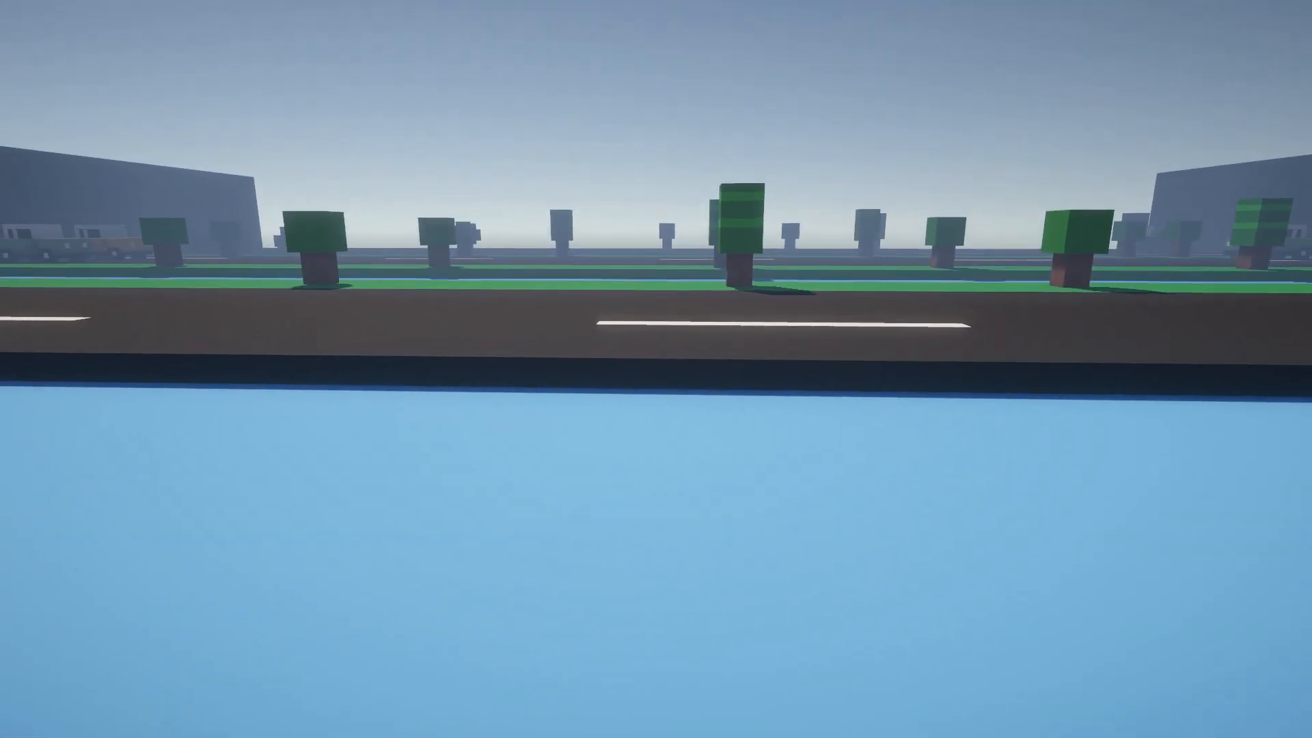
mouse_move(656, 369)
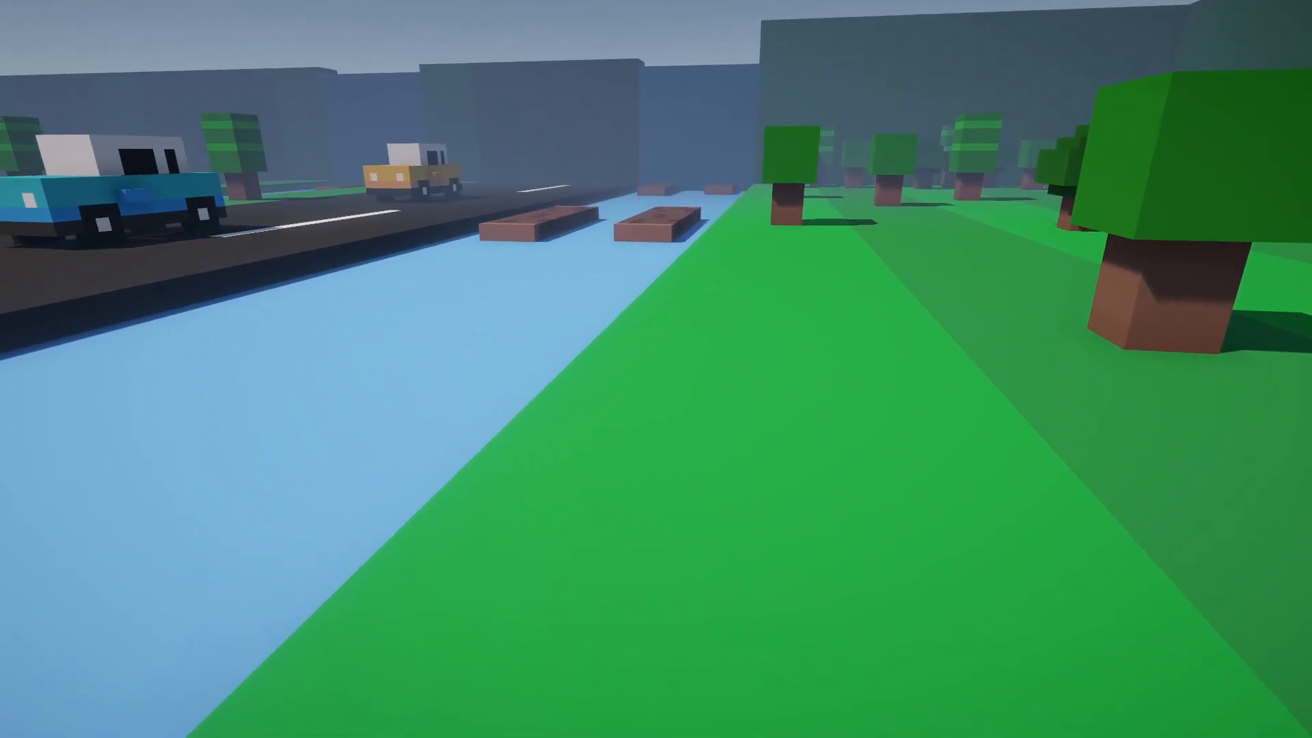
mouse_move(656, 369)
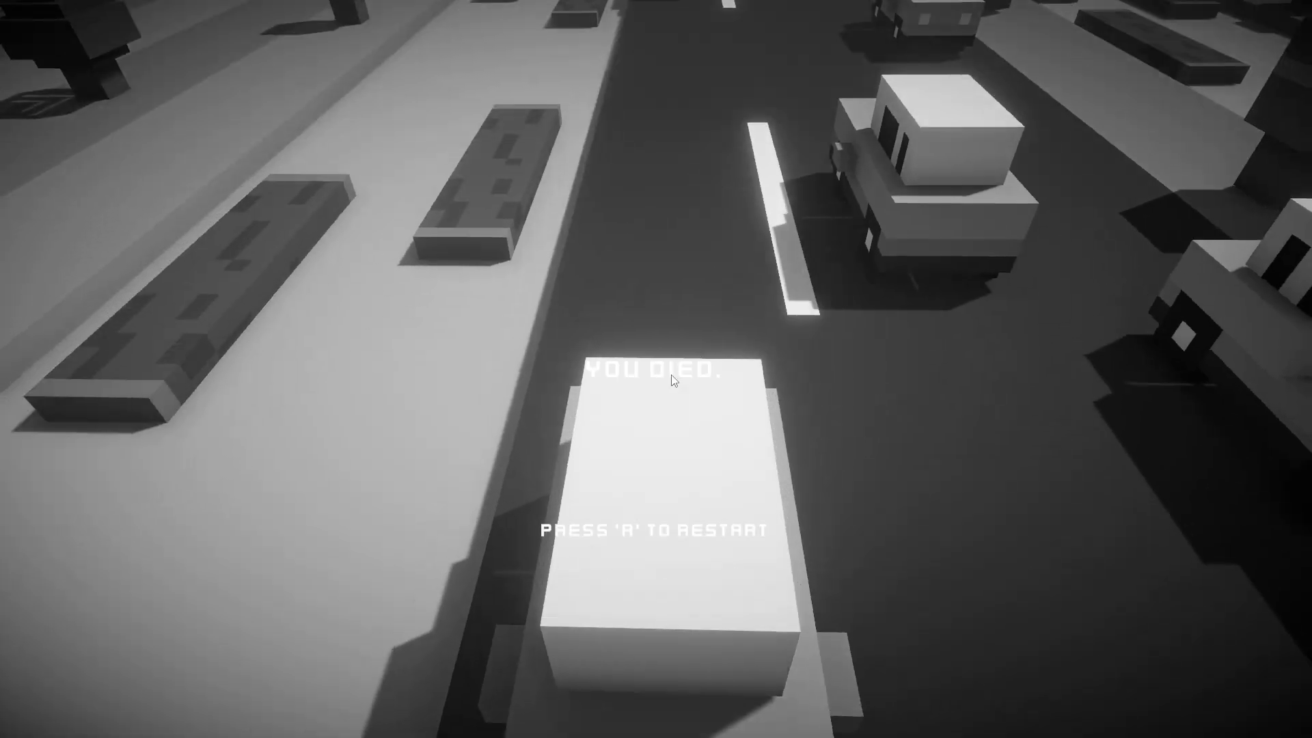
key("r")
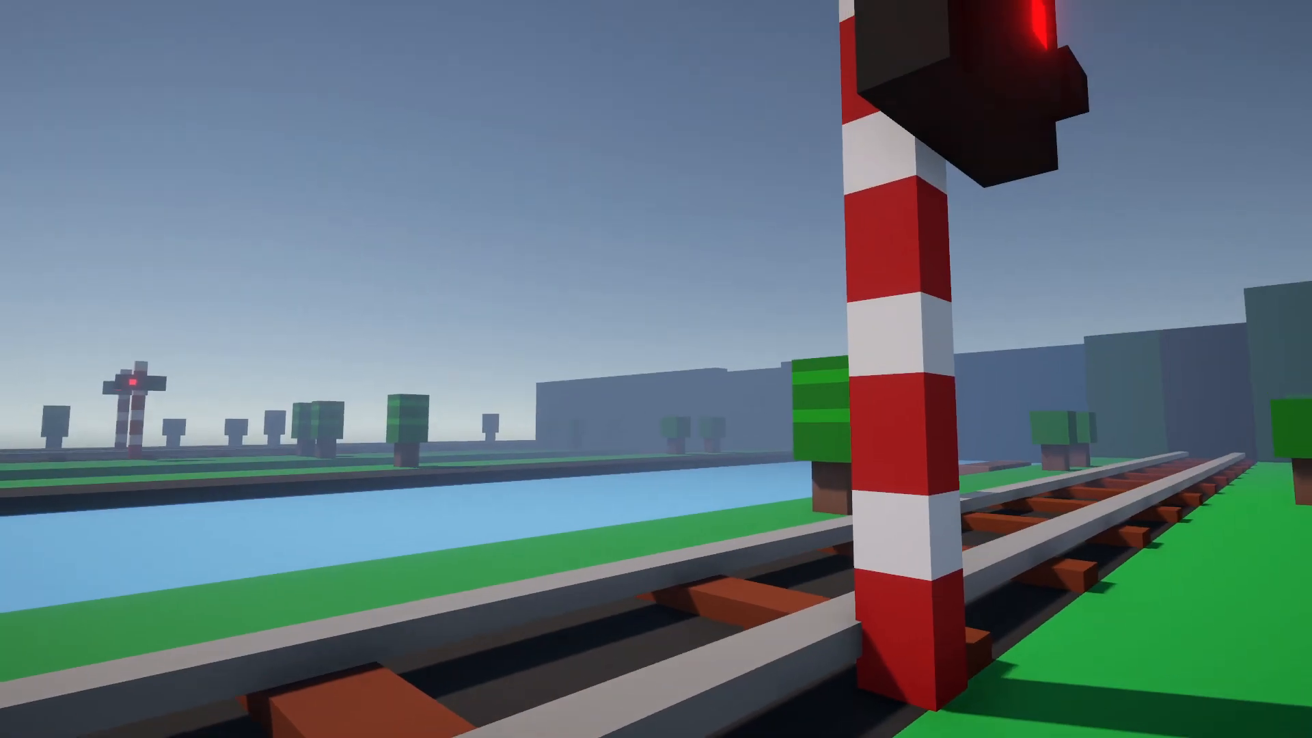
mouse_move(656, 369)
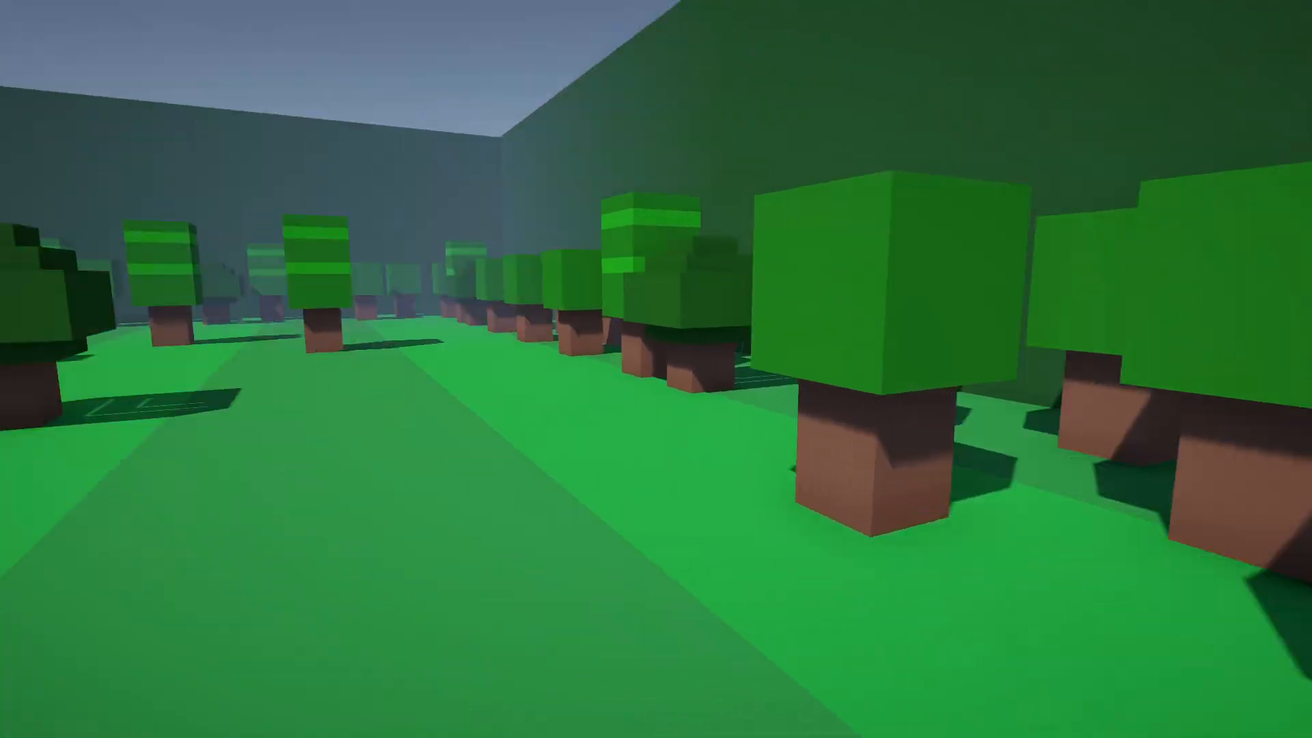
mouse_move(656, 369)
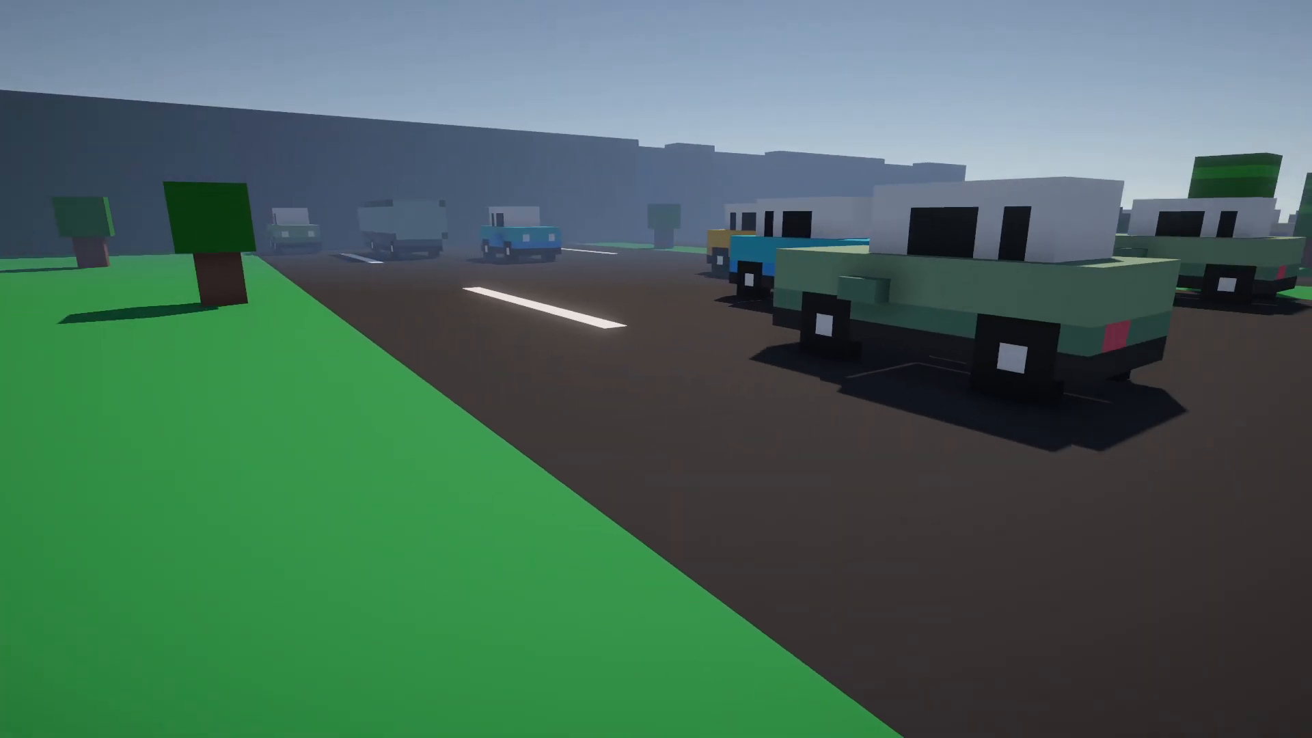
mouse_move(656, 369)
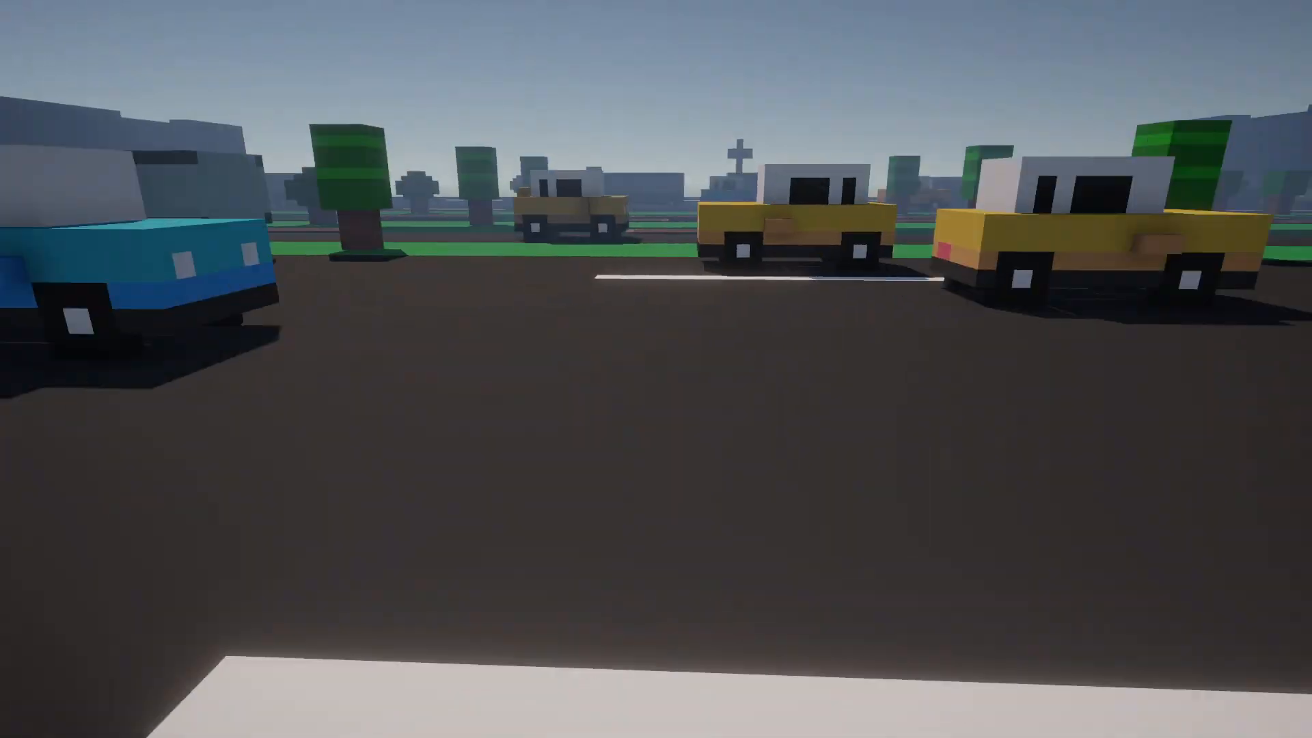